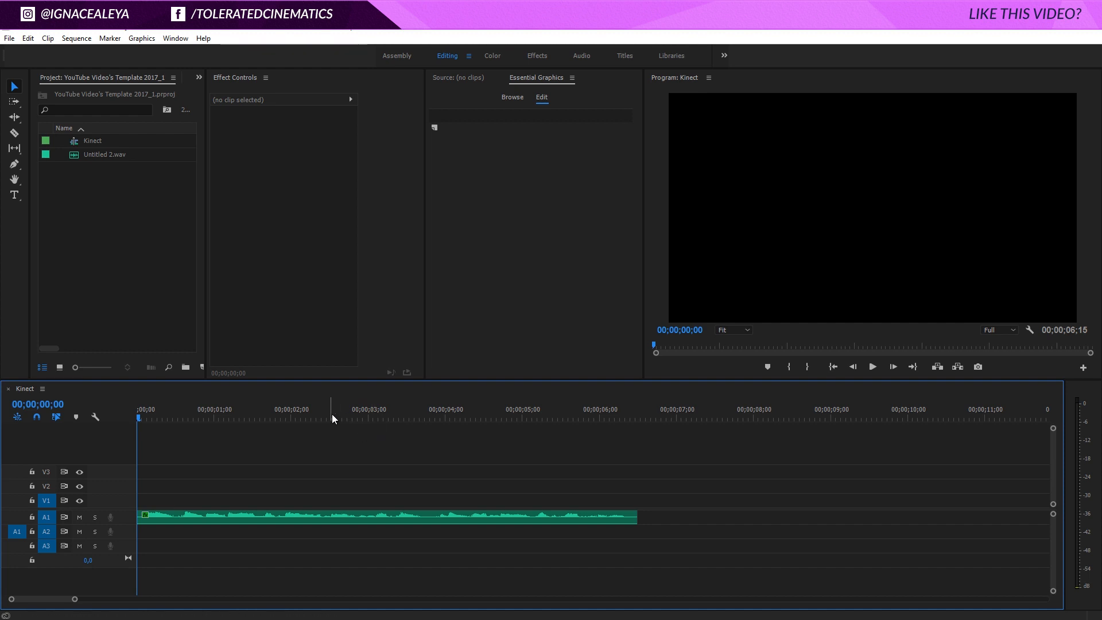
{"action": "mouse_move", "coordinate": [344, 403]}
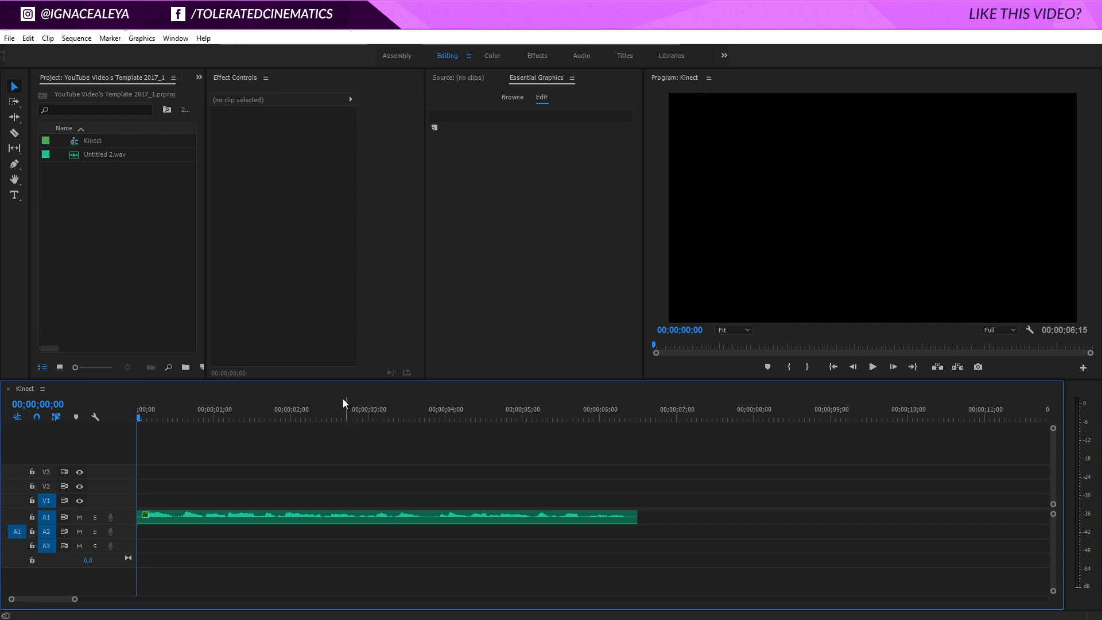
{"action": "mouse_move", "coordinate": [325, 408]}
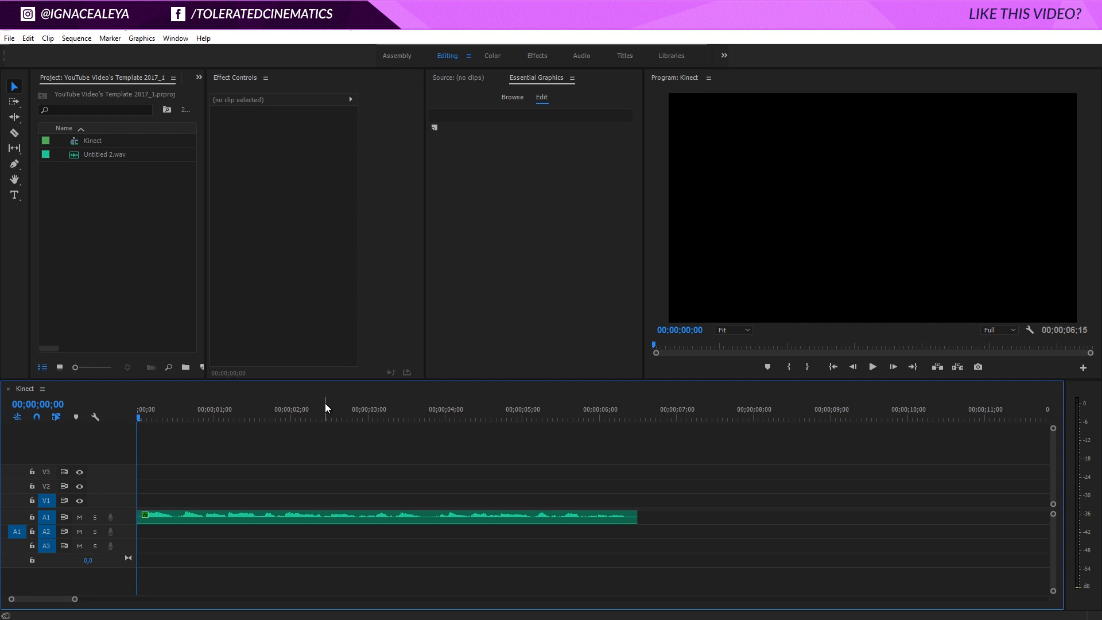
{"action": "mouse_move", "coordinate": [416, 412]}
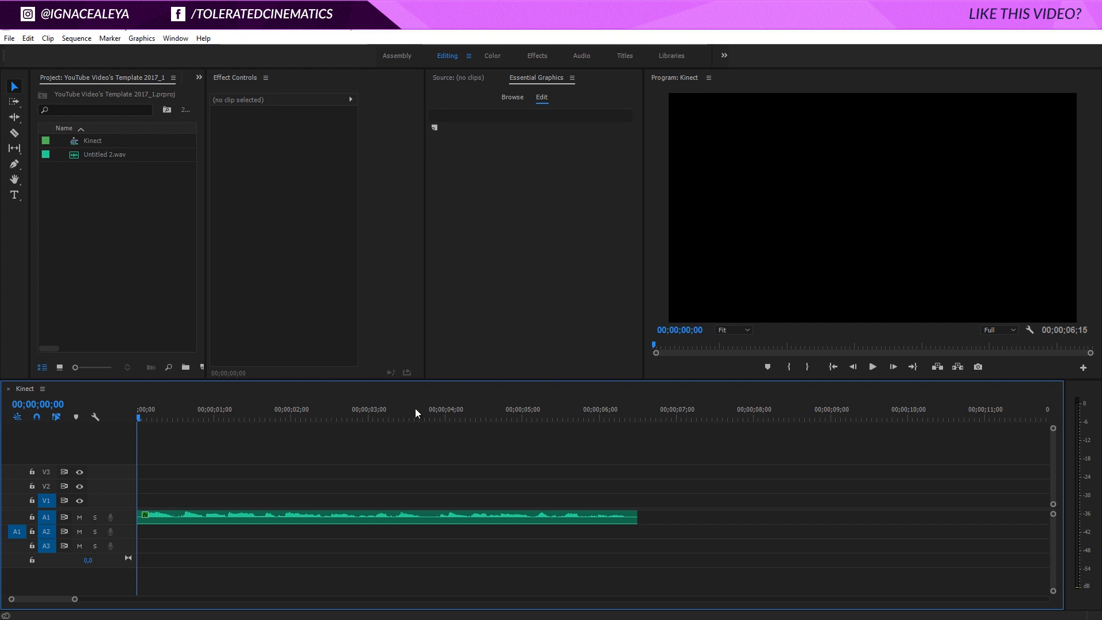
{"action": "mouse_move", "coordinate": [434, 324]}
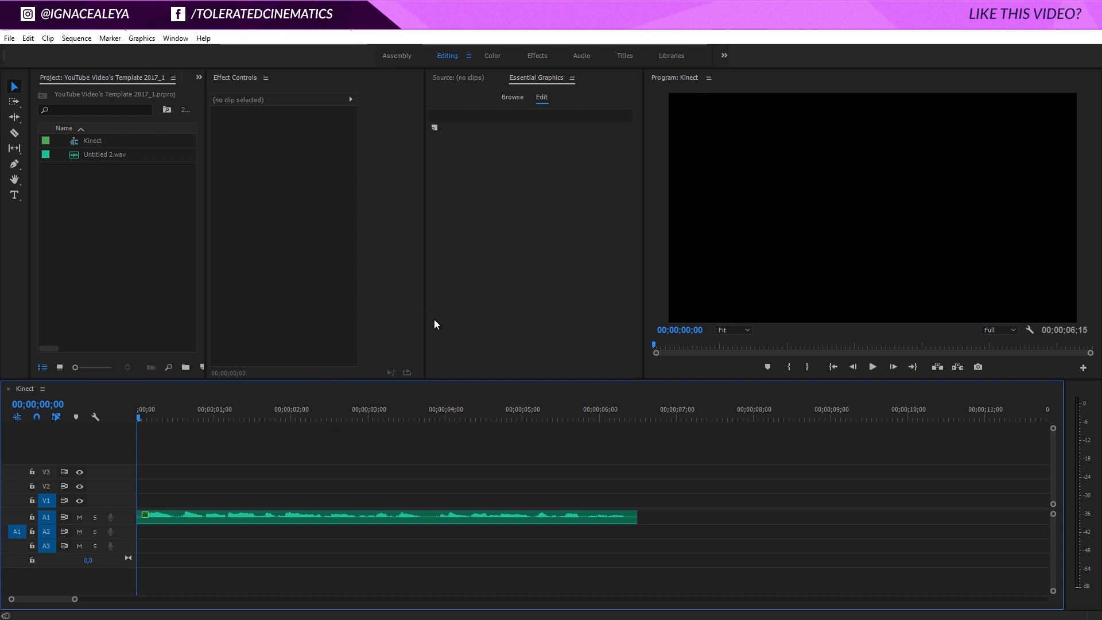
{"action": "mouse_move", "coordinate": [537, 85]}
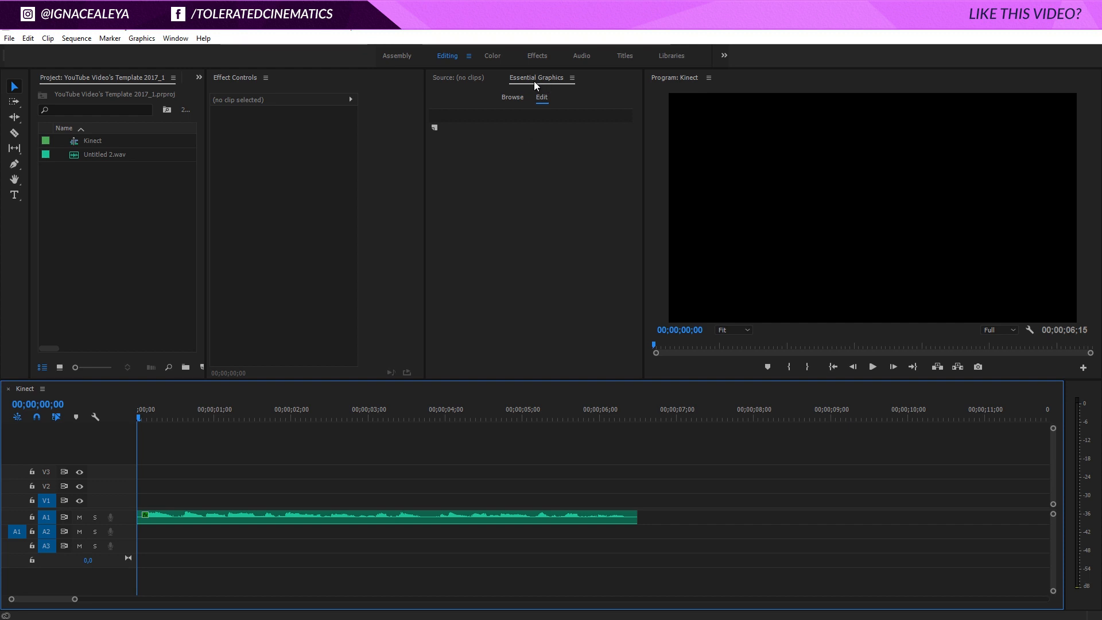
{"action": "mouse_move", "coordinate": [547, 58]}
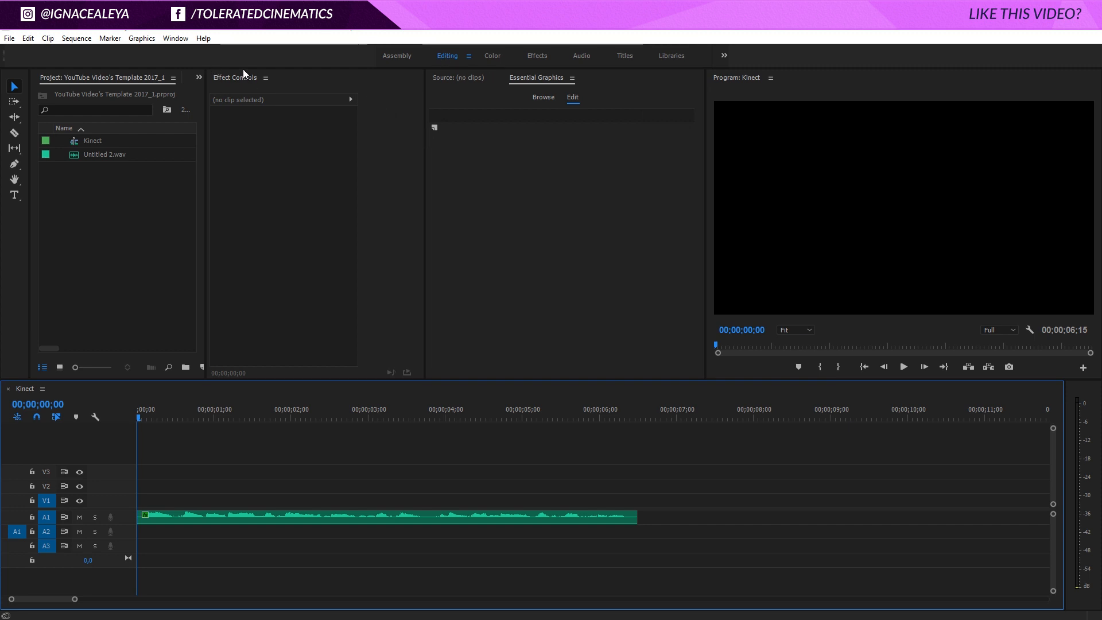
{"action": "mouse_move", "coordinate": [267, 89]}
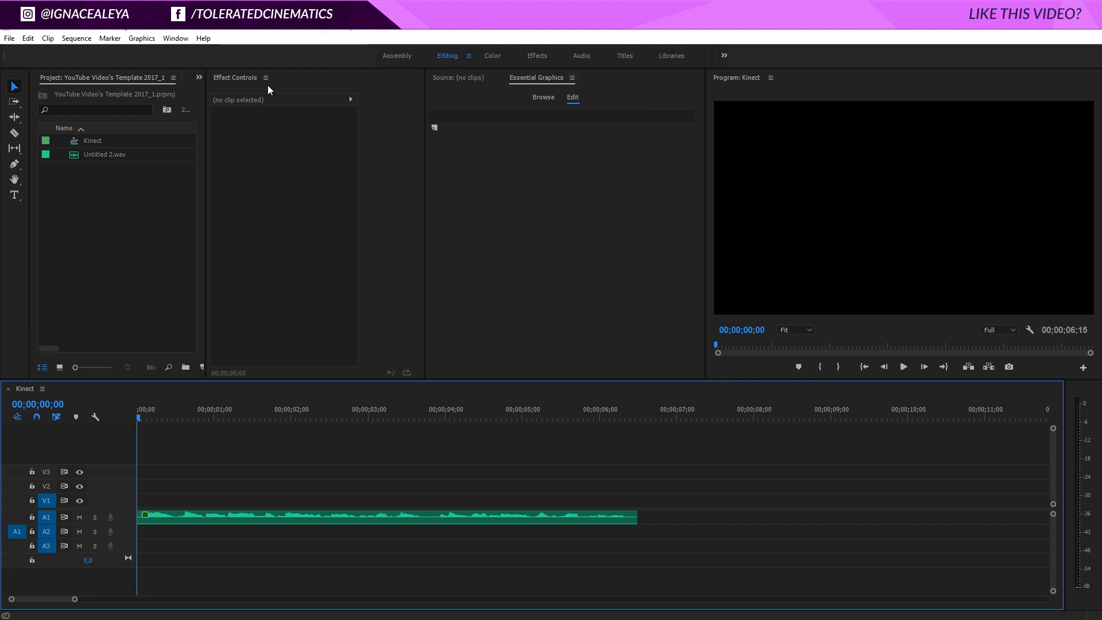
{"action": "mouse_move", "coordinate": [436, 195]}
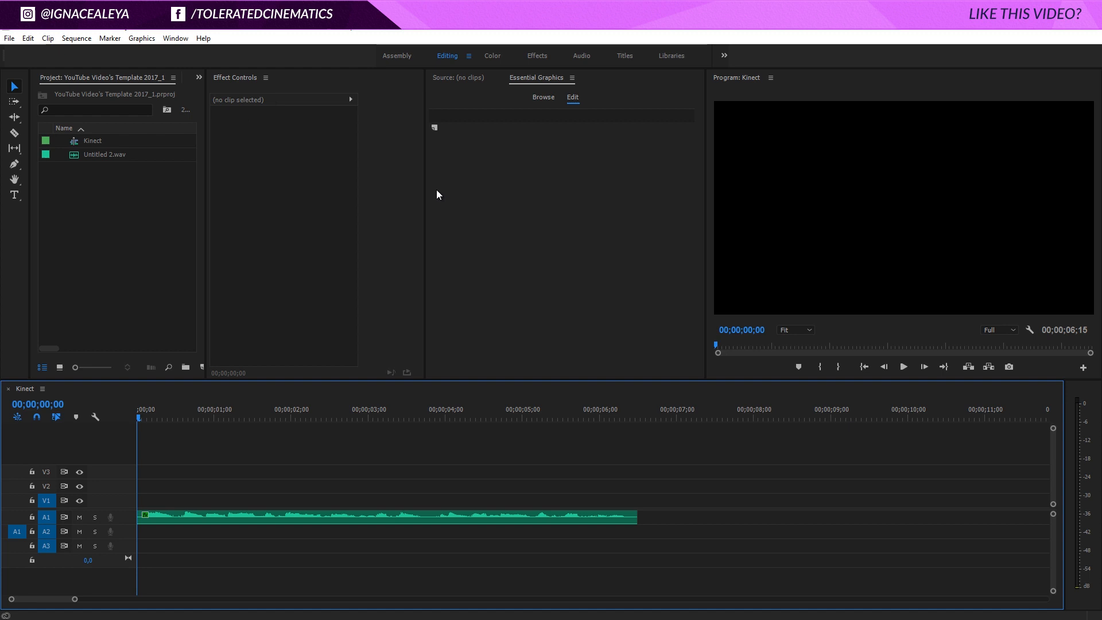
{"action": "mouse_move", "coordinate": [424, 200]}
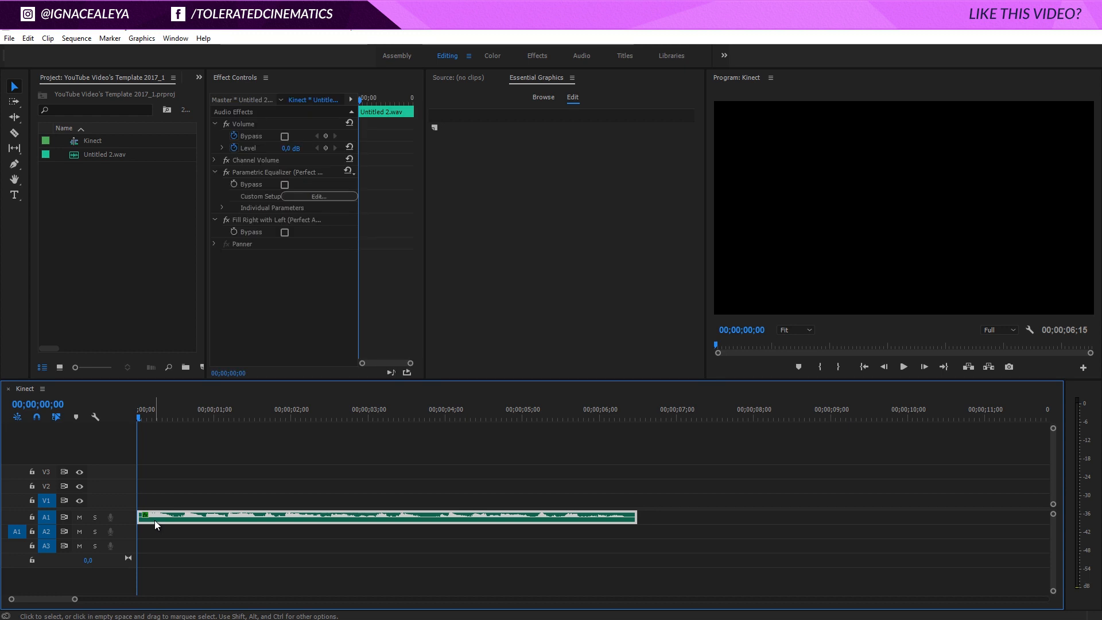
{"action": "mouse_move", "coordinate": [155, 525]}
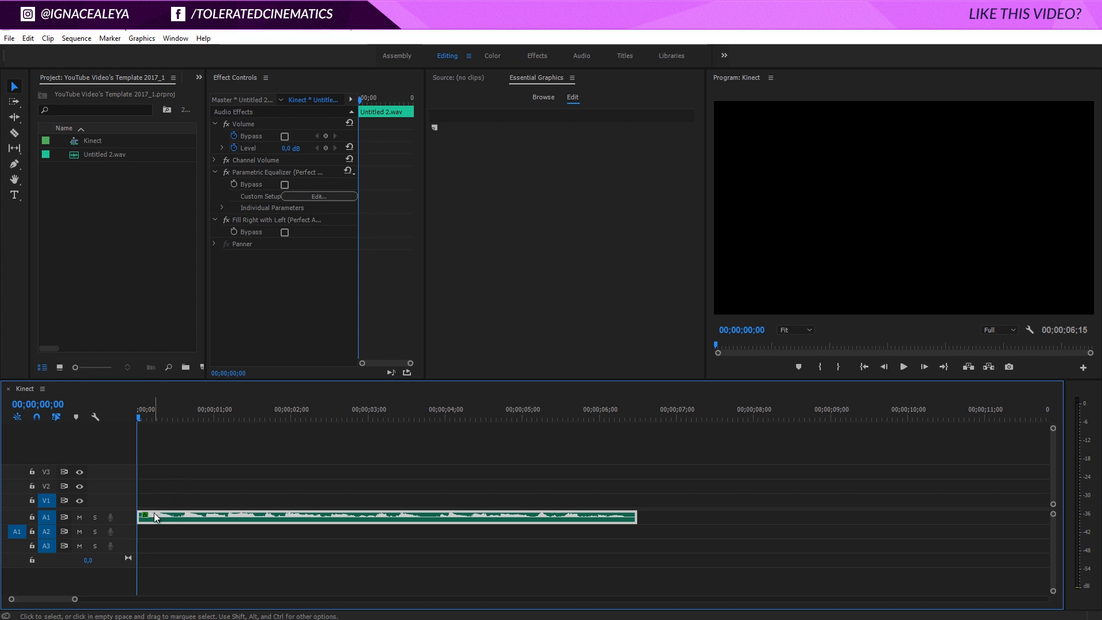
{"action": "mouse_move", "coordinate": [237, 443]}
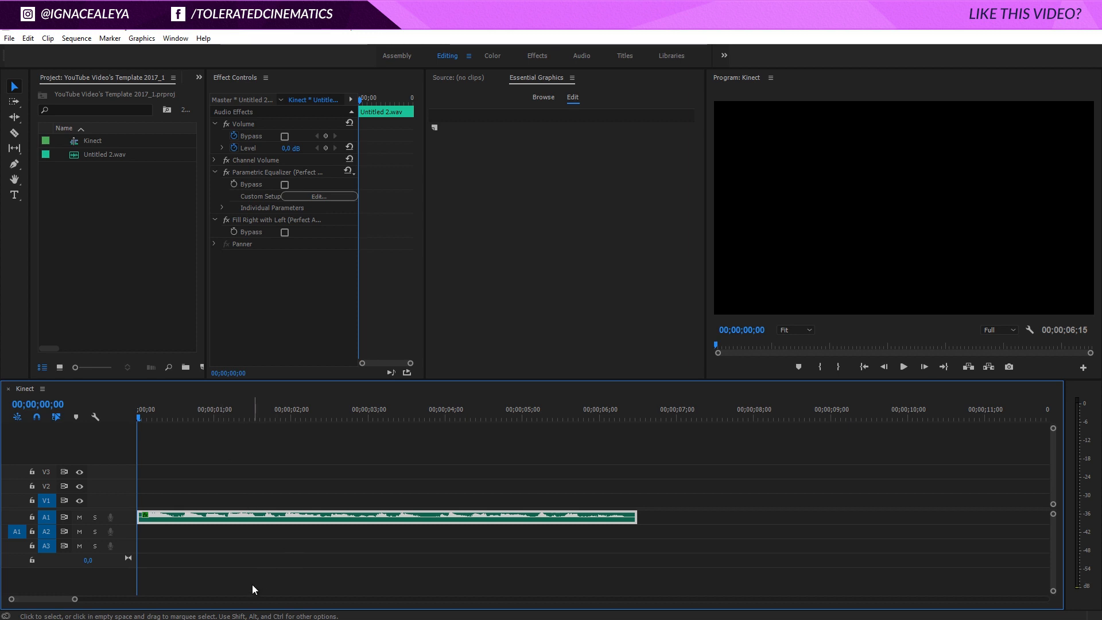
Zoom the timeline in so the audio markers spread out for closer timing.
{"action": "left_click_drag", "start_coordinate": [66, 599], "coordinate": [54, 603]}
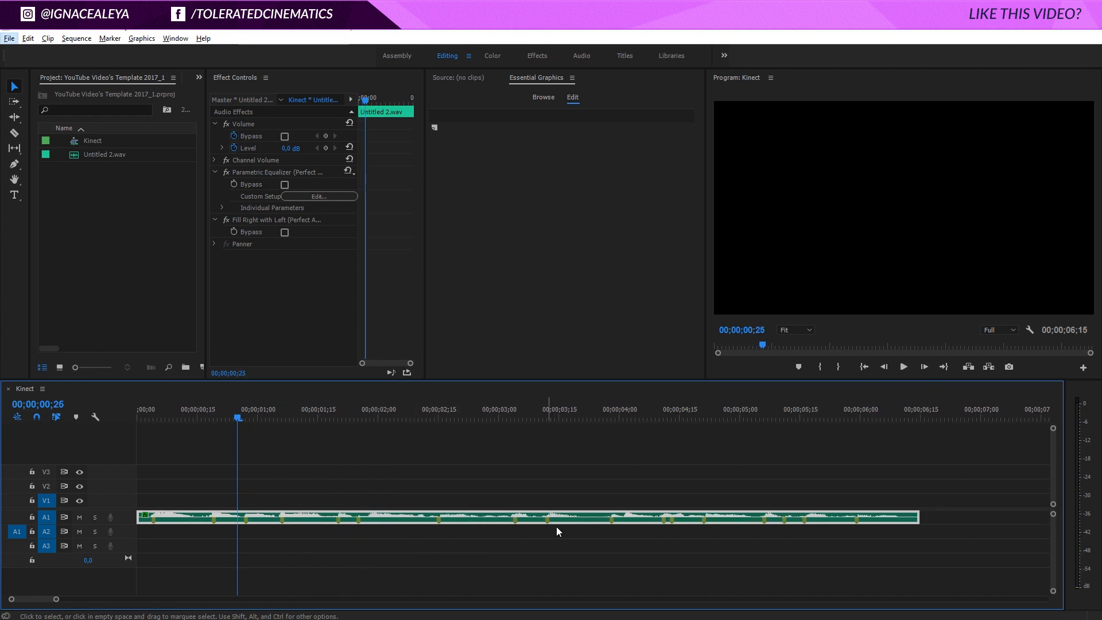
{"action": "mouse_move", "coordinate": [815, 498]}
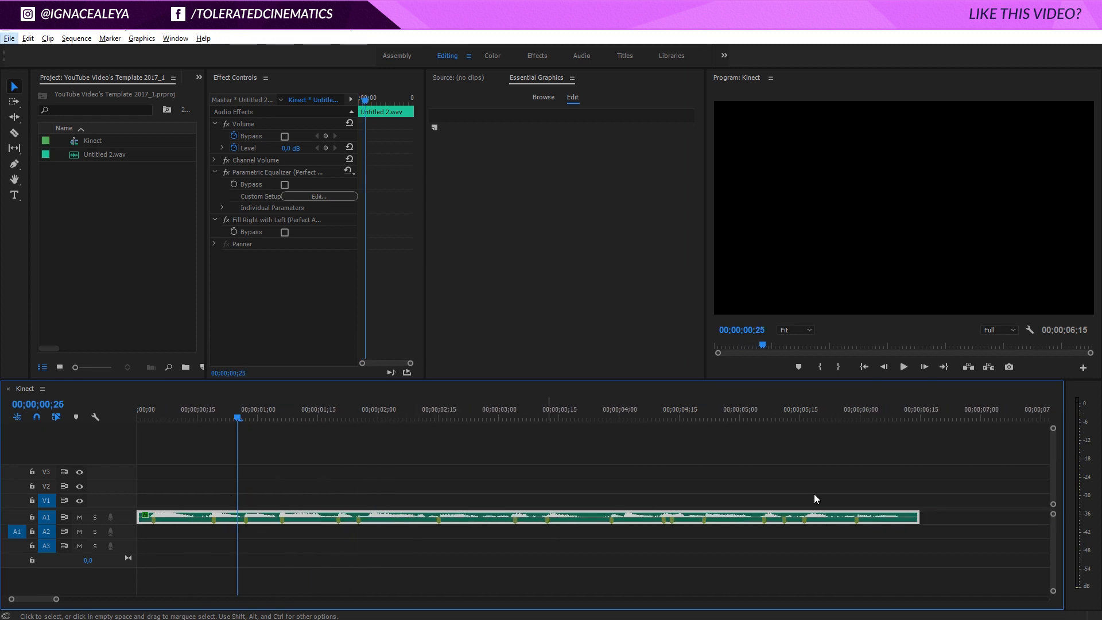
{"action": "mouse_move", "coordinate": [6, 196]}
{"action": "type", "text": "H"}
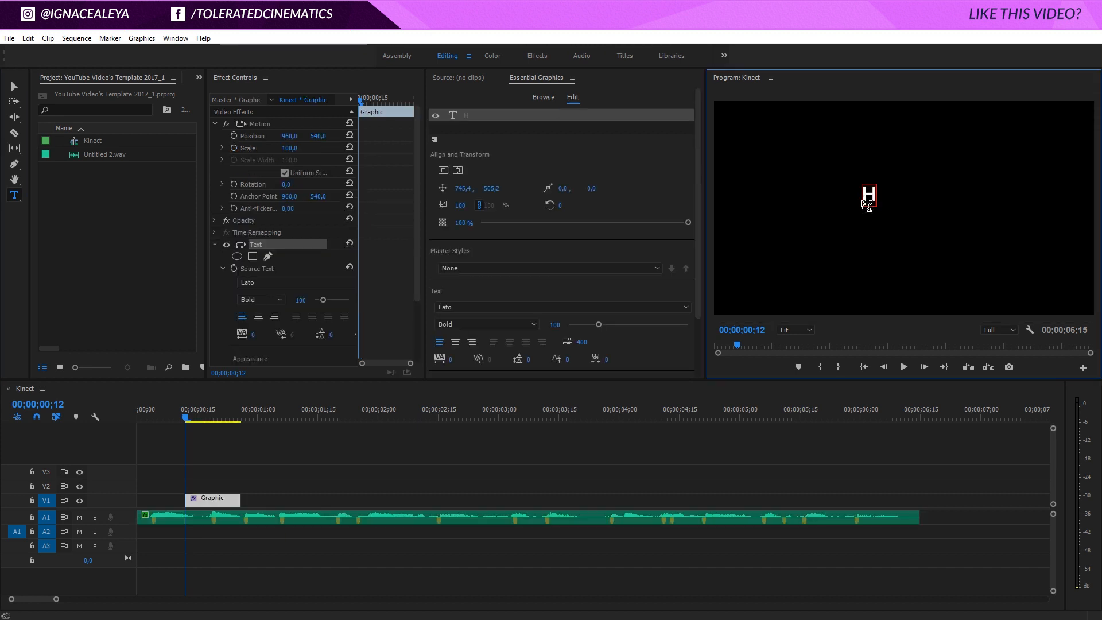
Type the title 'Hello,' and set its Lato font weight to Semibold.
{"action": "type", "text": "ello"}
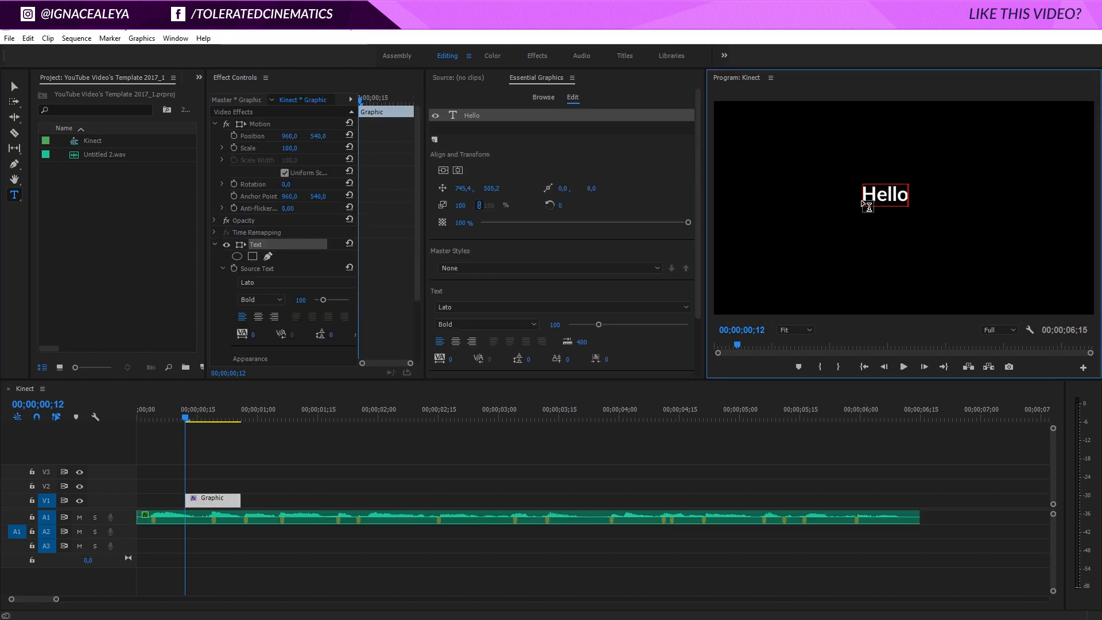
{"action": "type", "text": ","}
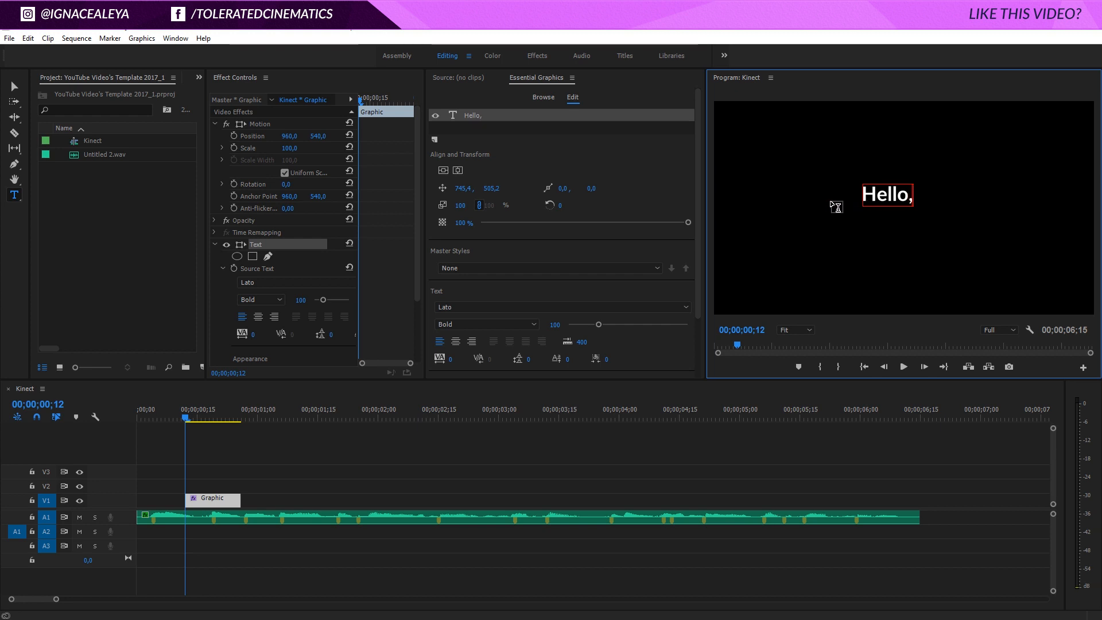
{"action": "mouse_move", "coordinate": [701, 249]}
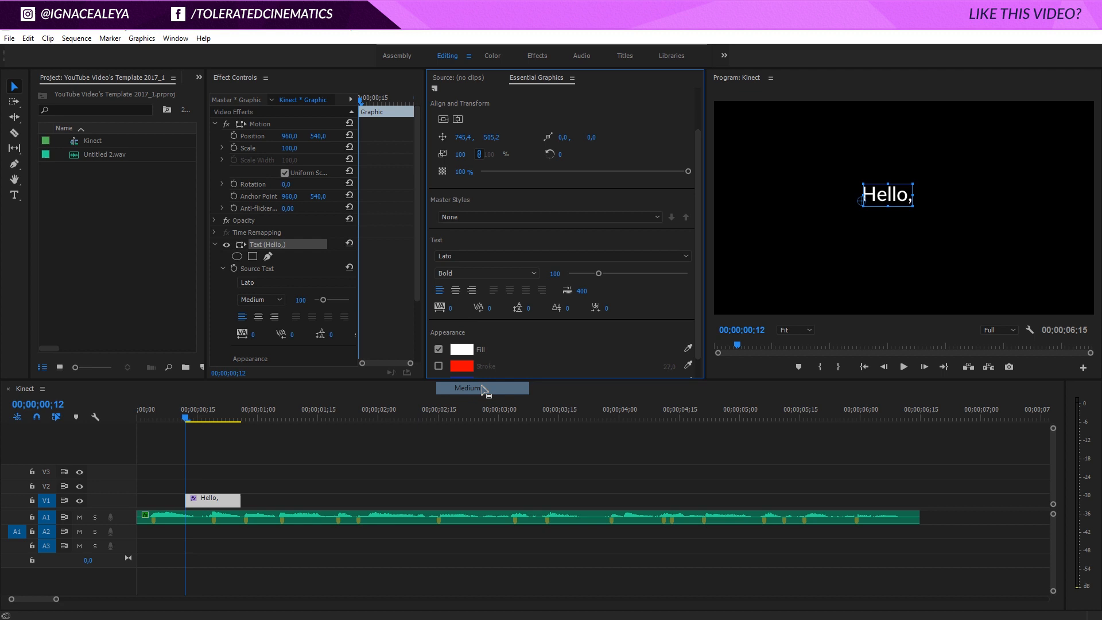
{"action": "left_click", "coordinate": [485, 274]}
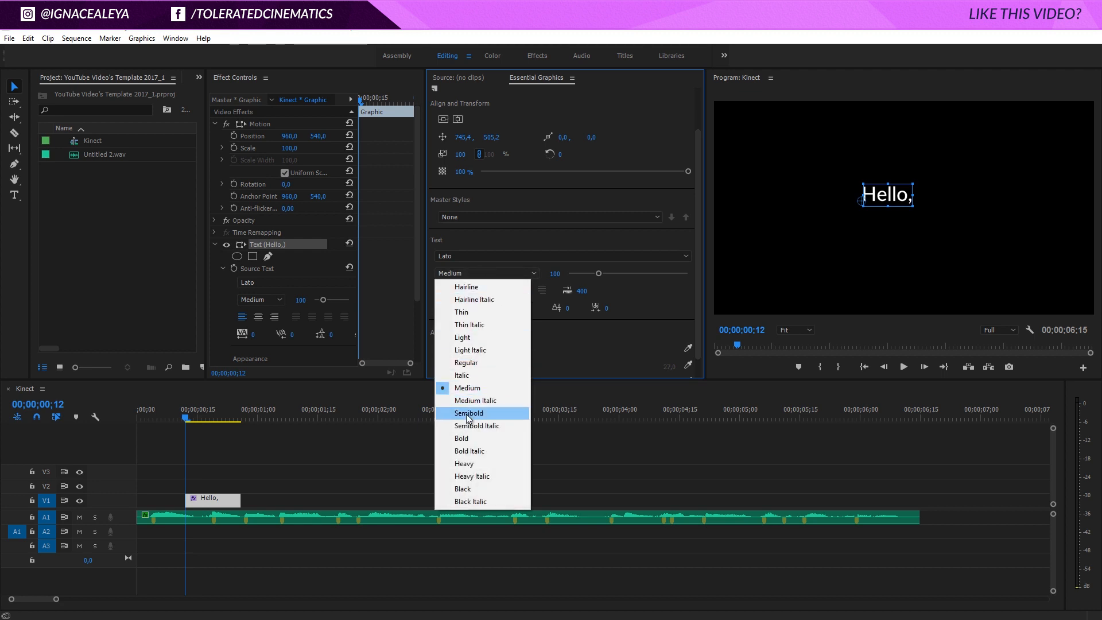
{"action": "left_click", "coordinate": [467, 412]}
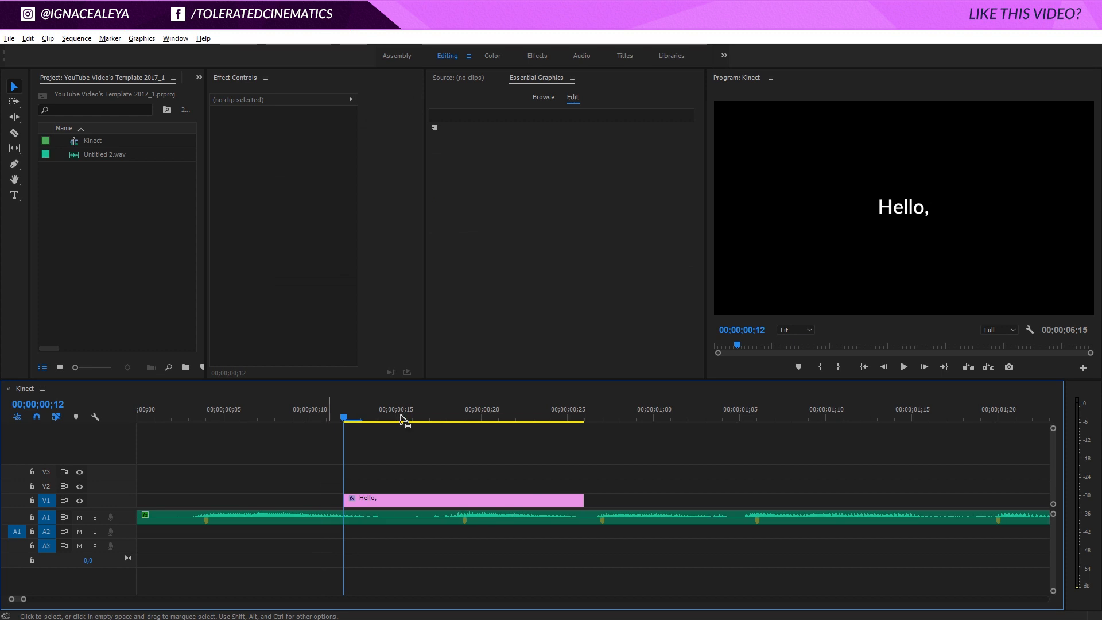
Select the 'Hello,' title clip and scale it down to 80 percent in frame.
{"action": "left_click", "coordinate": [461, 500]}
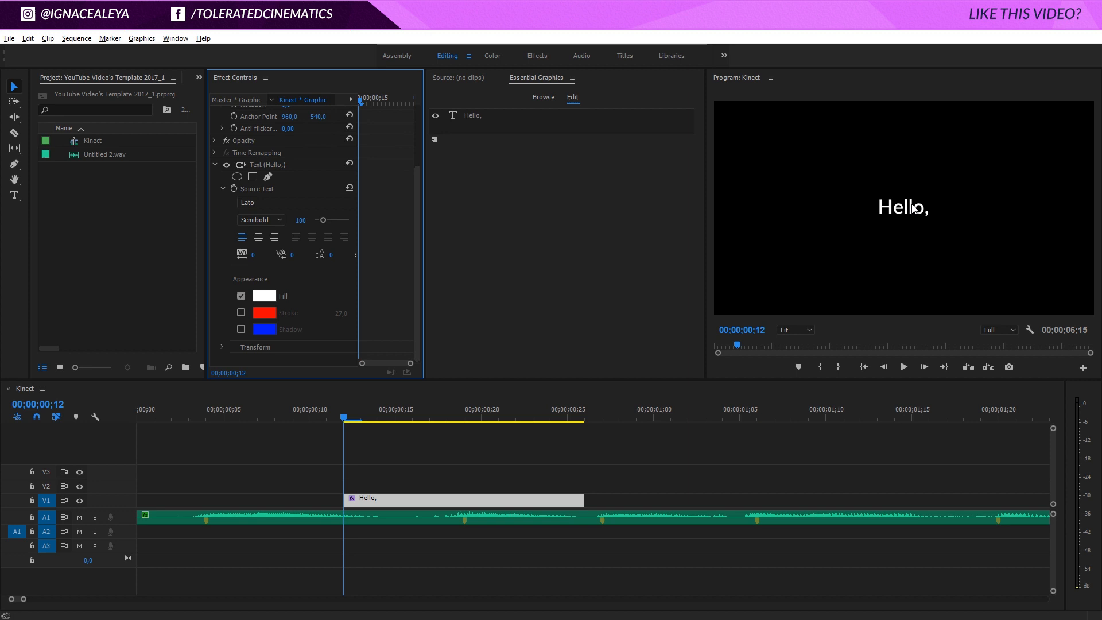
{"action": "mouse_move", "coordinate": [900, 220]}
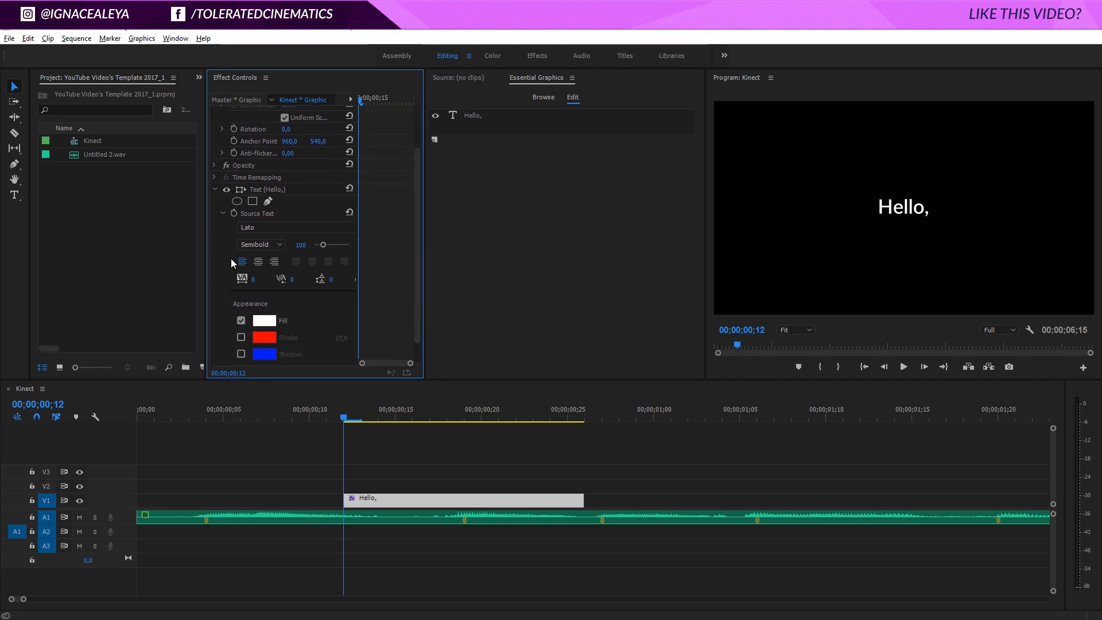
{"action": "scroll", "scroll_direction": "down", "scroll_amount": 3}
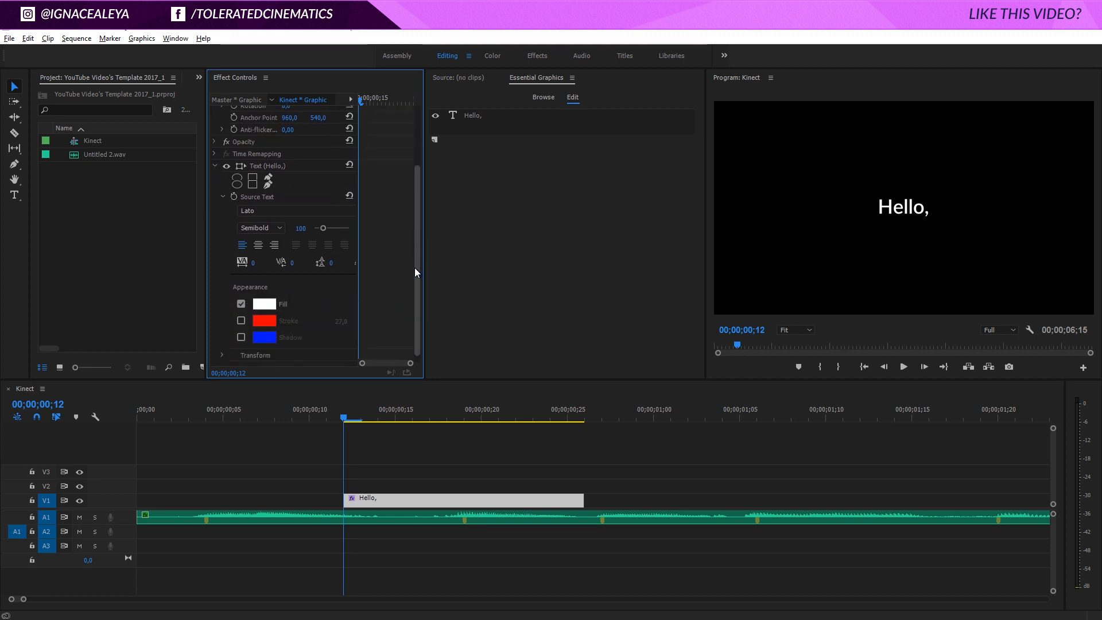
{"action": "scroll", "scroll_direction": "down", "scroll_amount": 3}
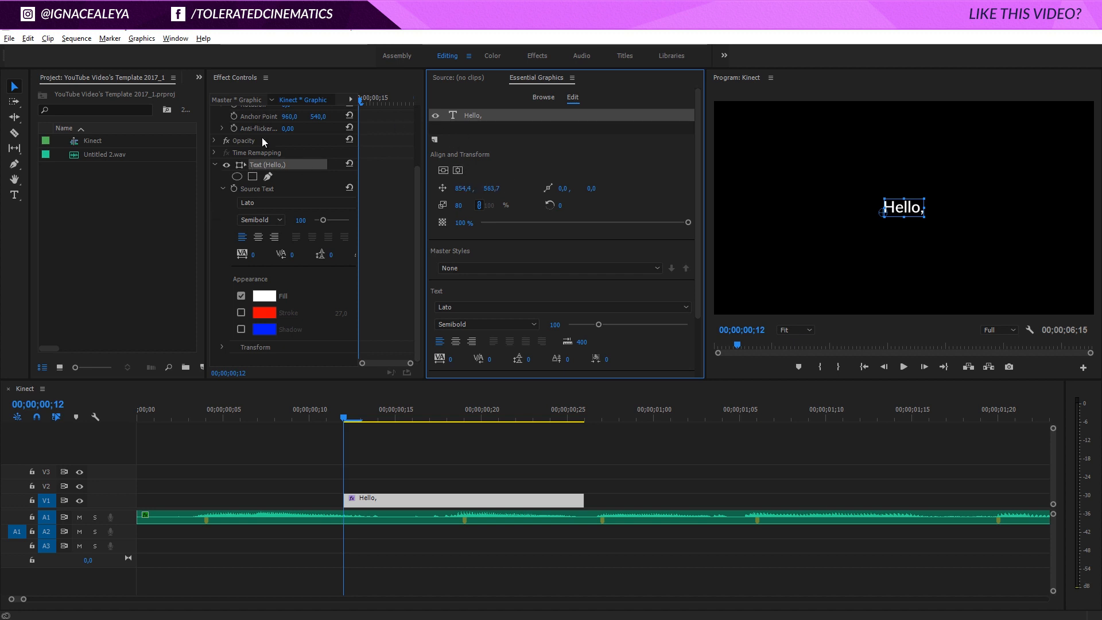
{"action": "mouse_move", "coordinate": [409, 140]}
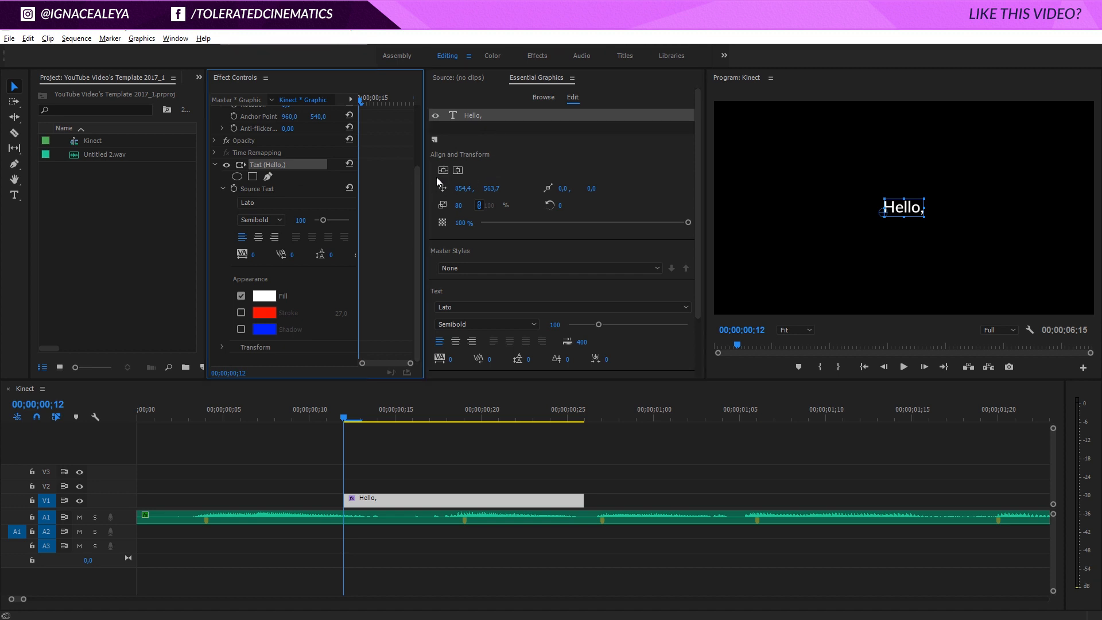
{"action": "mouse_move", "coordinate": [418, 258]}
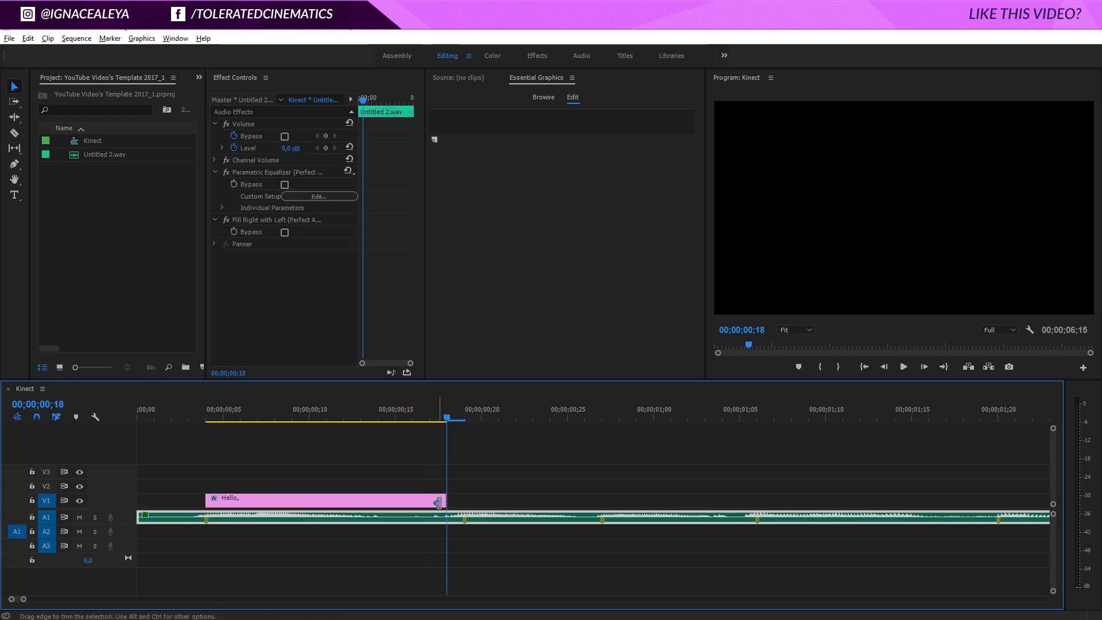
Trim the 'Hello,' clip shorter so the 'I'm' title can follow it.
{"action": "left_click_drag", "start_coordinate": [438, 499], "coordinate": [459, 499]}
{"action": "type", "text": "I'm"}
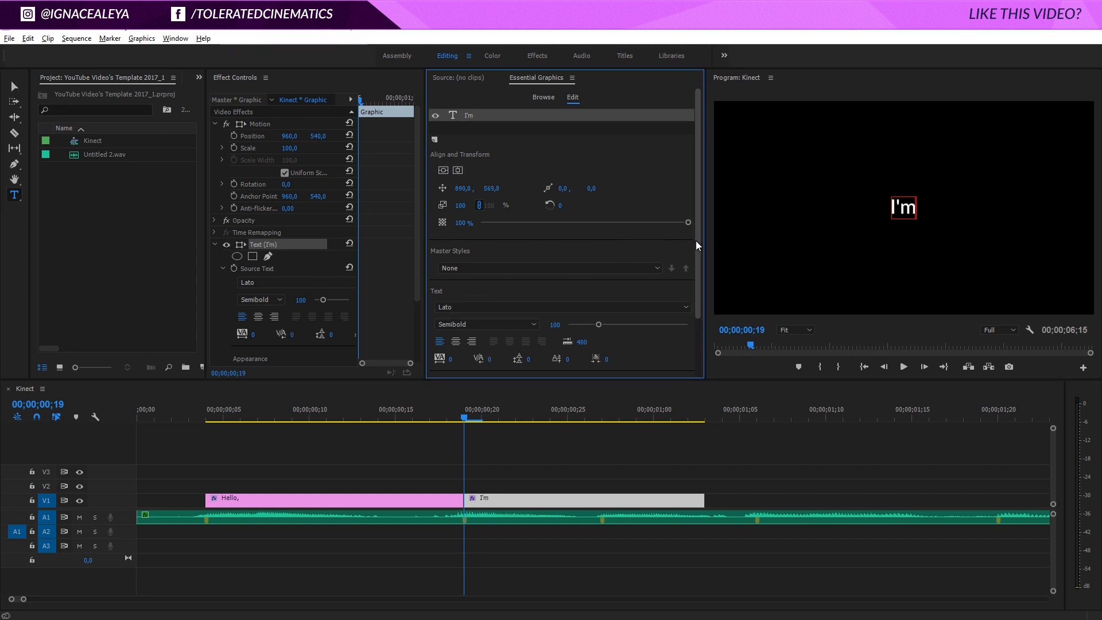
{"action": "scroll", "scroll_direction": "down", "scroll_amount": 3}
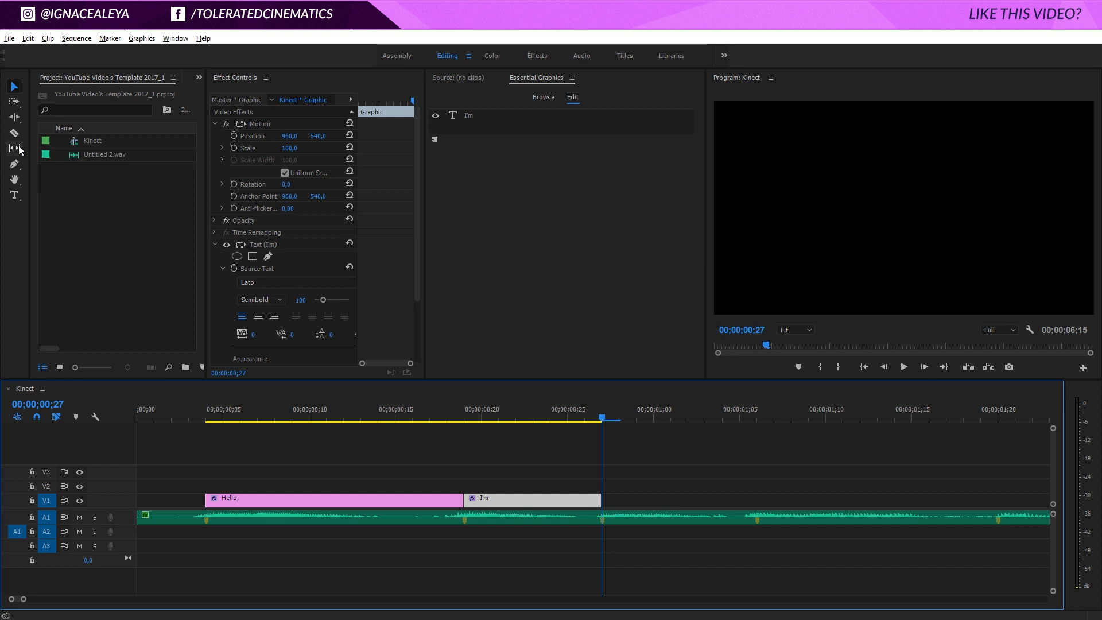
{"action": "mouse_move", "coordinate": [13, 189]}
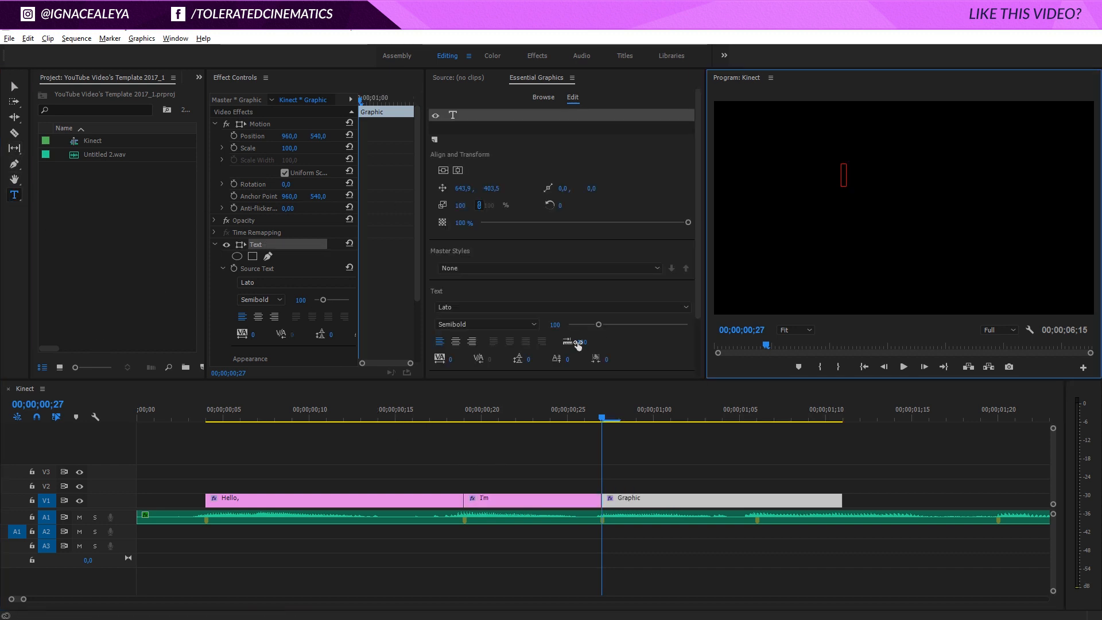
Type 'Ignace', then add a new text layer reading 'Aleya' beside it.
{"action": "type", "text": "Ignace"}
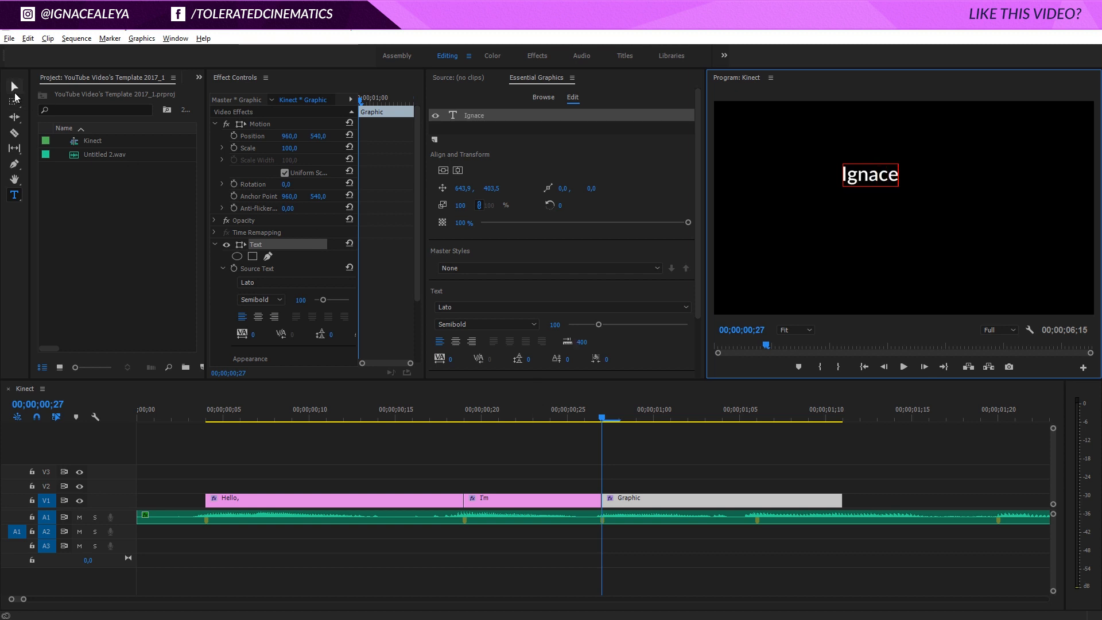
{"action": "mouse_move", "coordinate": [449, 287]}
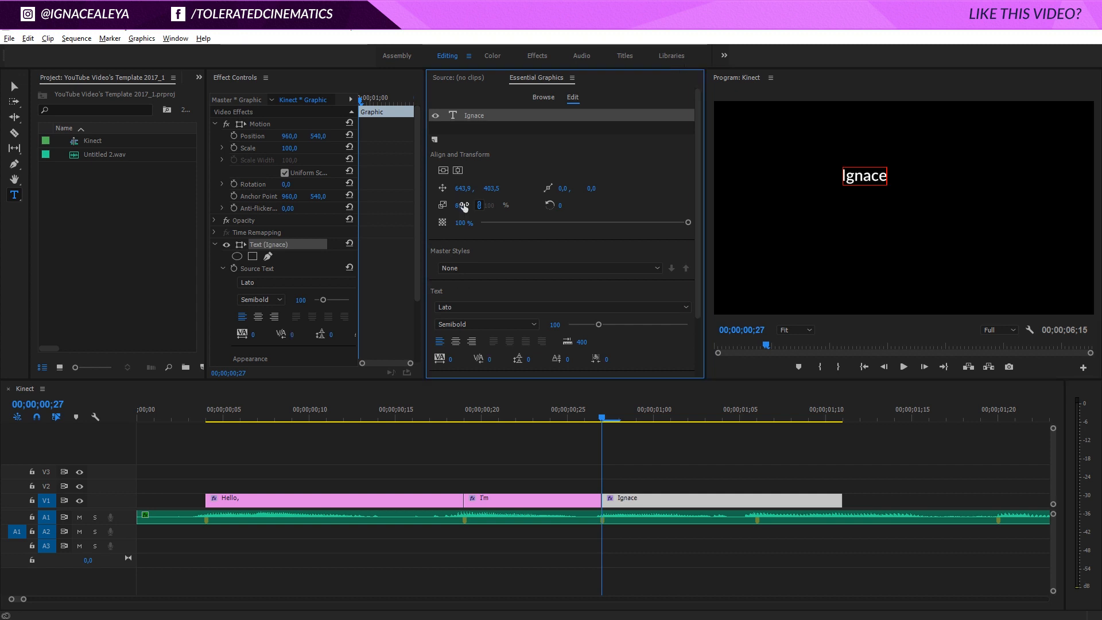
{"action": "mouse_move", "coordinate": [12, 86]}
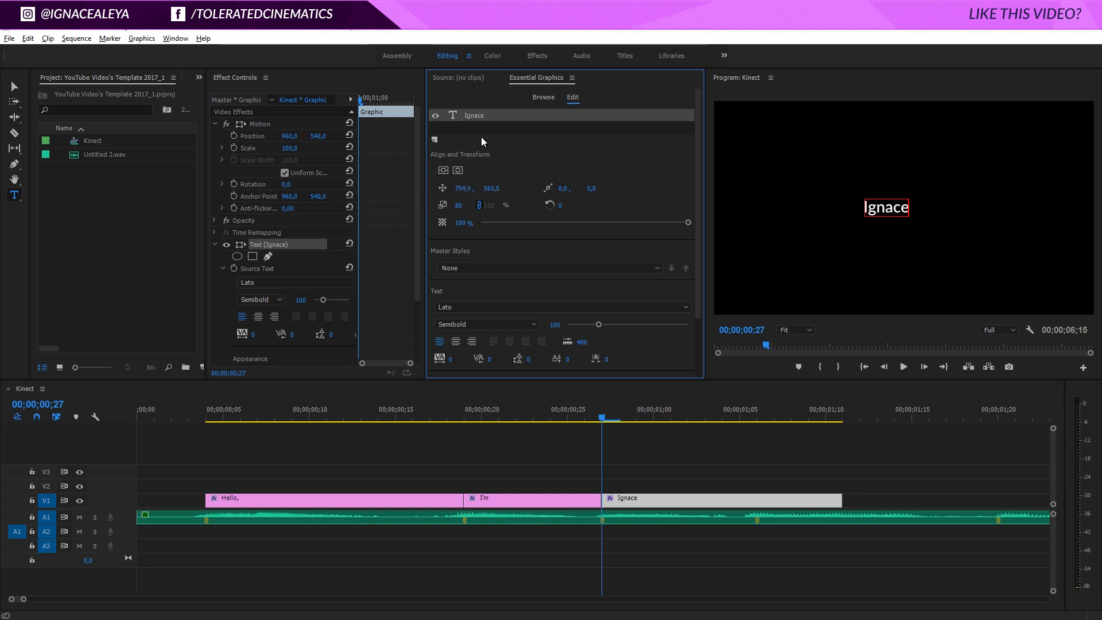
{"action": "left_click", "coordinate": [434, 139]}
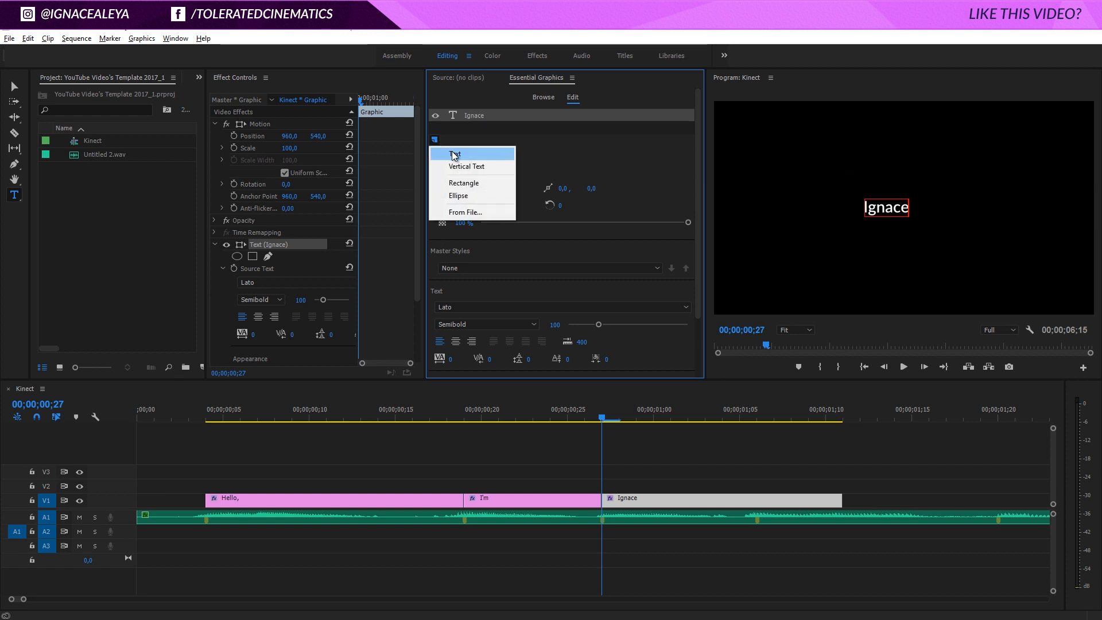
{"action": "left_click", "coordinate": [455, 154]}
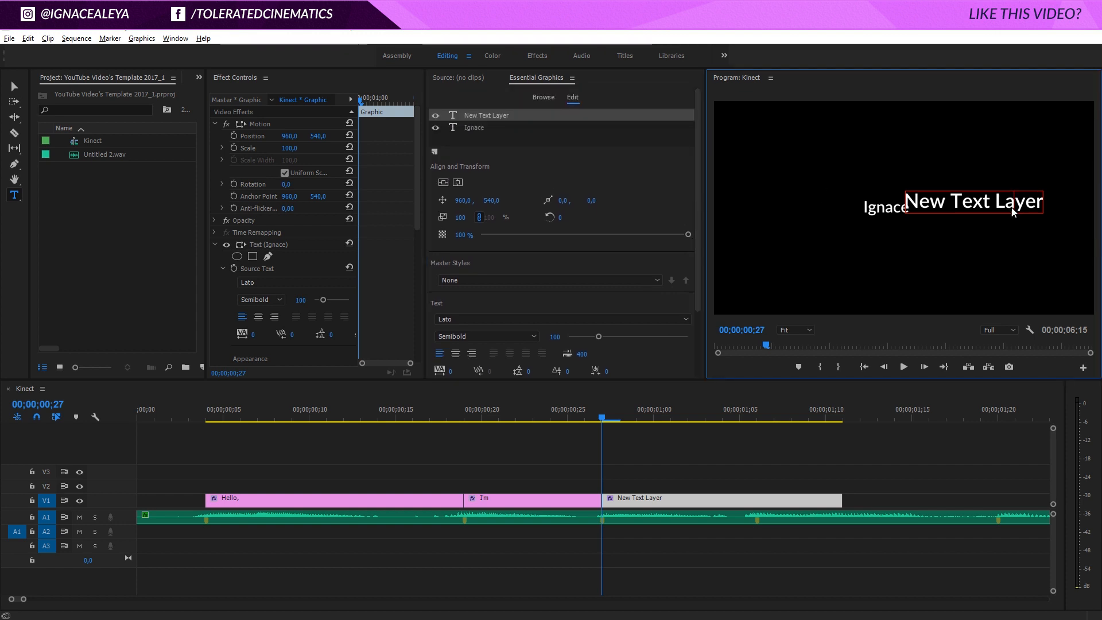
{"action": "type", "text": "Aleya"}
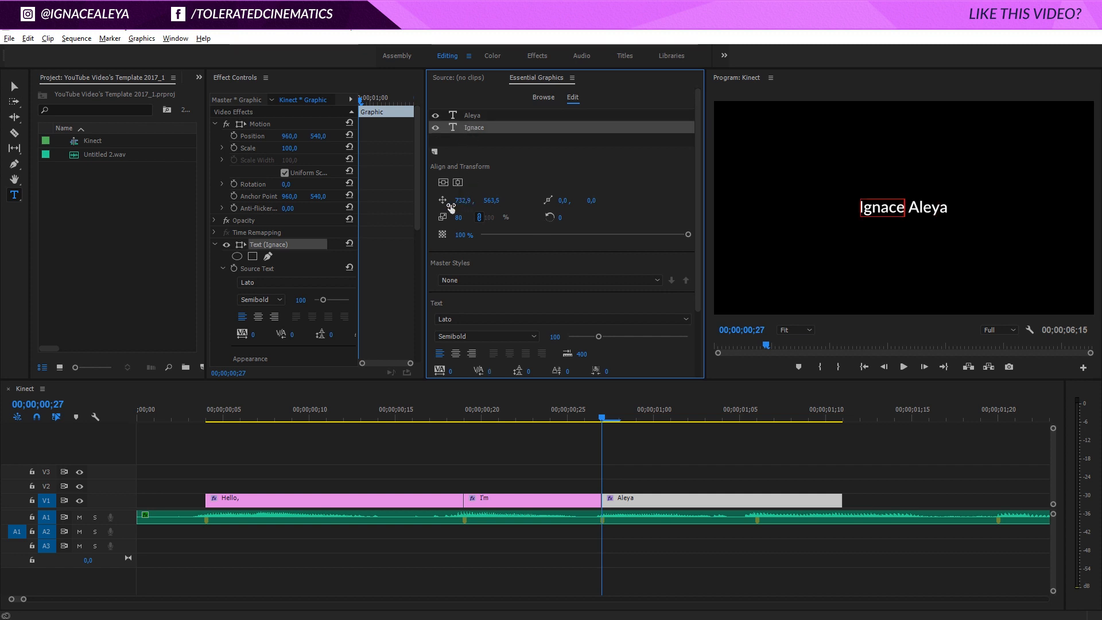
{"action": "mouse_move", "coordinate": [631, 294]}
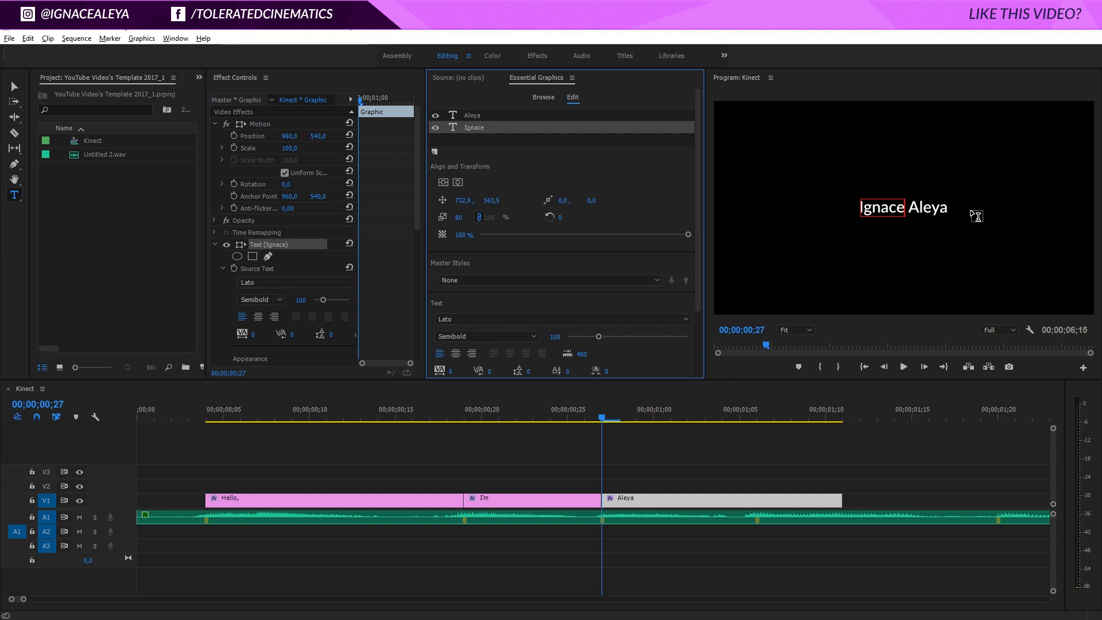
{"action": "mouse_move", "coordinate": [474, 81]}
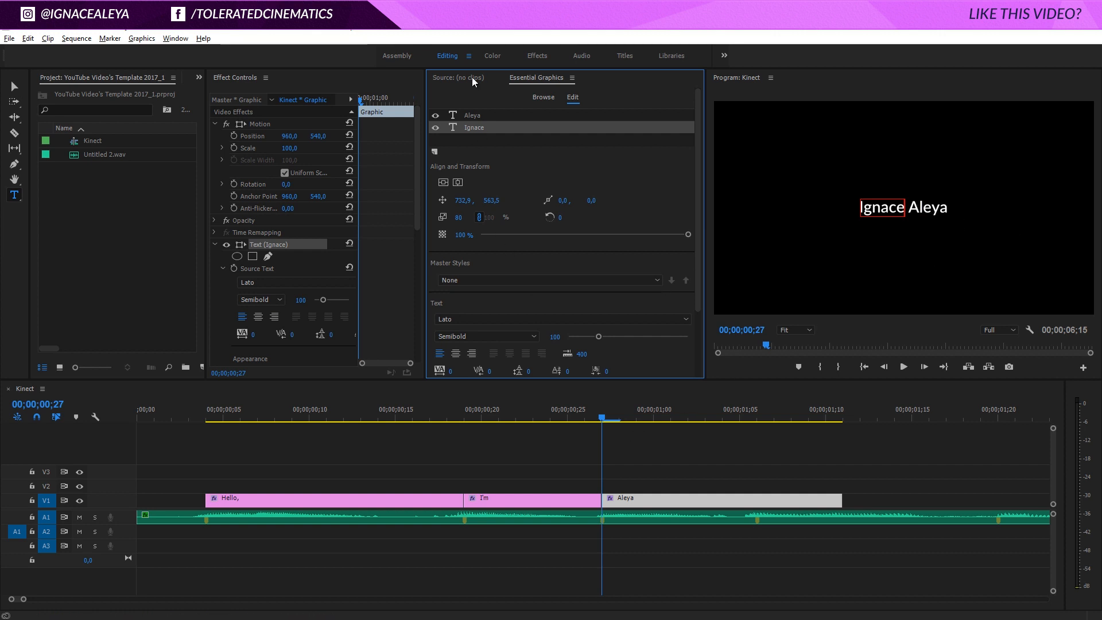
Select the Aleya layer and reach its Transform Opacity to keyframe it to 0%.
{"action": "left_click", "coordinate": [472, 115]}
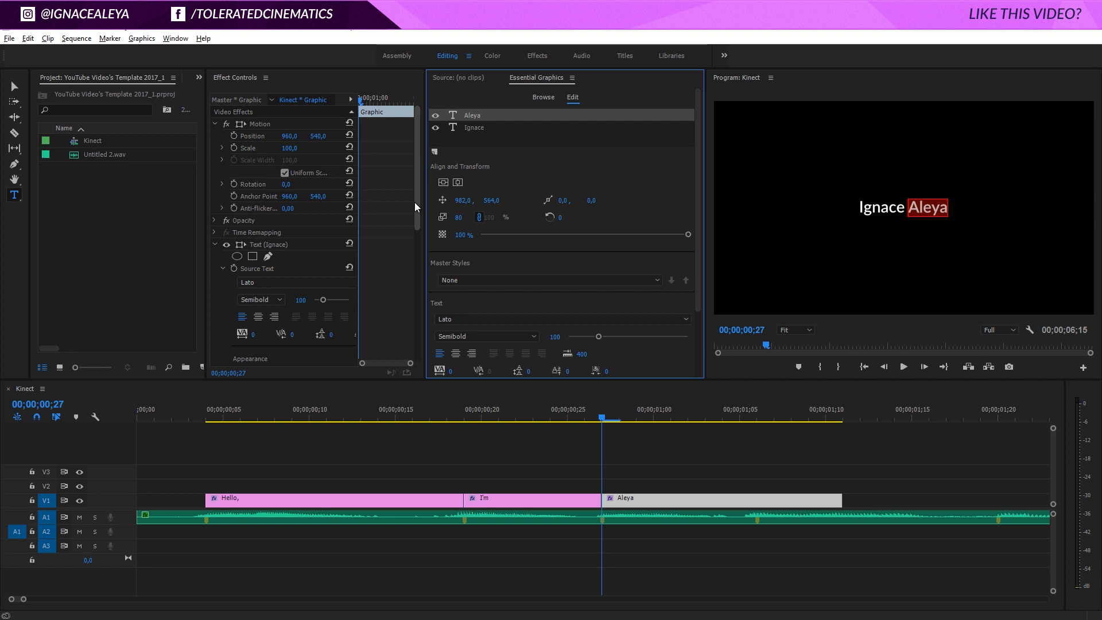
{"action": "scroll", "scroll_direction": "down", "scroll_amount": 3}
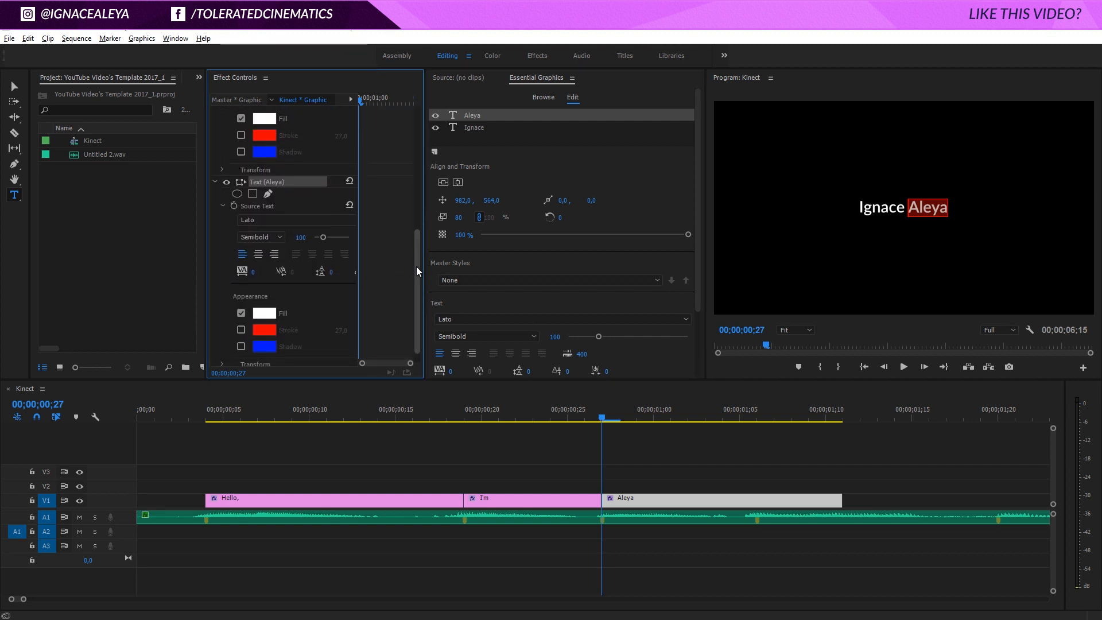
{"action": "scroll", "scroll_direction": "down", "scroll_amount": 3}
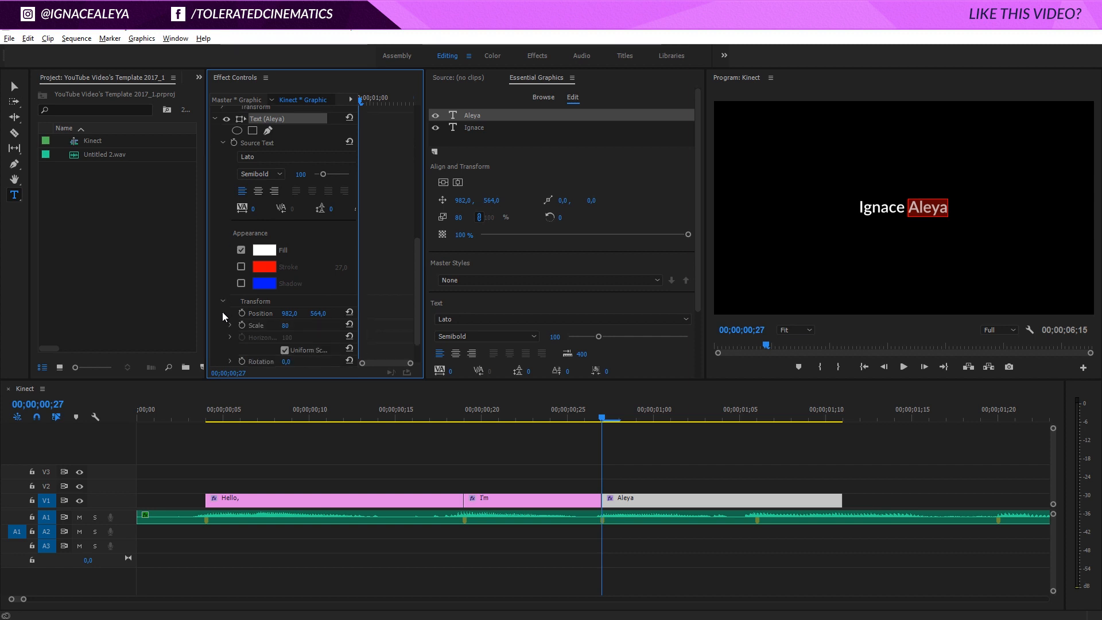
{"action": "scroll", "scroll_direction": "down", "scroll_amount": 3}
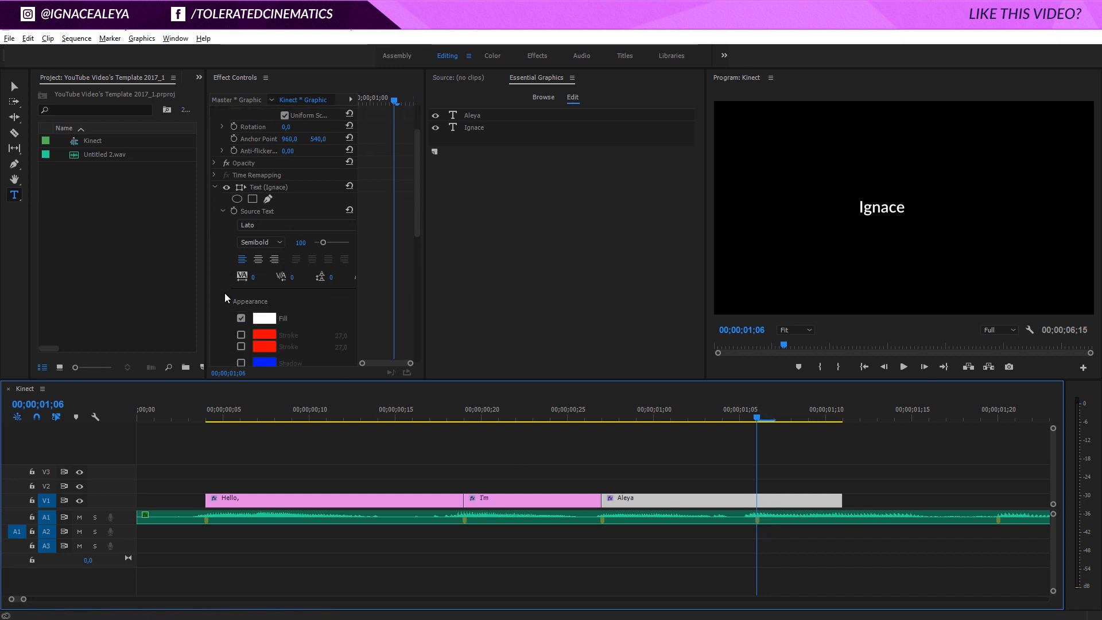
{"action": "scroll", "scroll_direction": "down", "scroll_amount": 3}
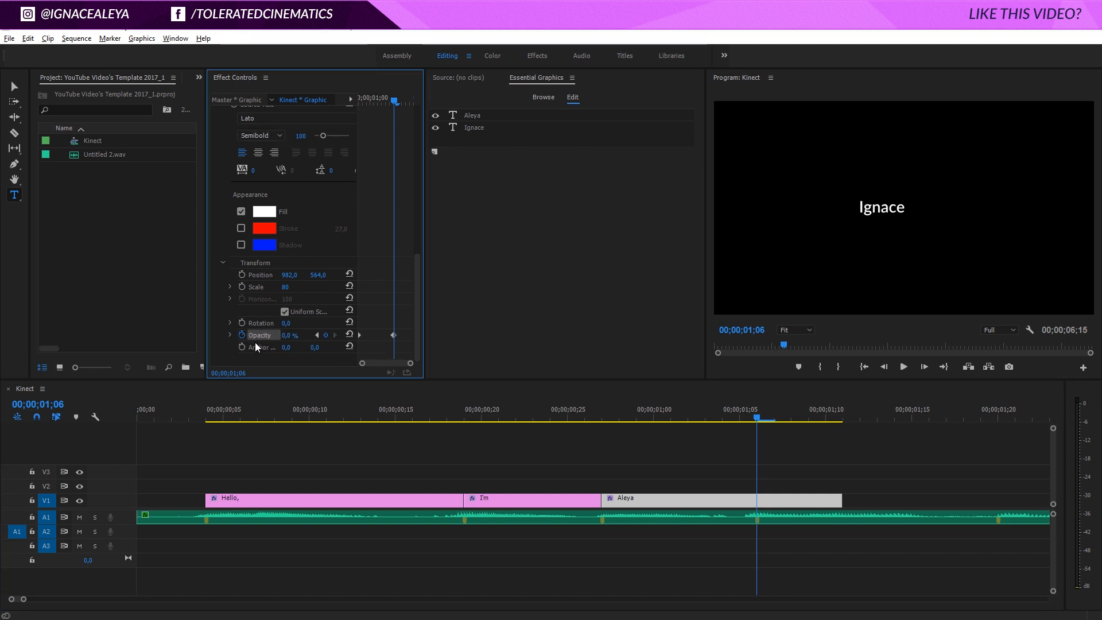
{"action": "mouse_move", "coordinate": [260, 351]}
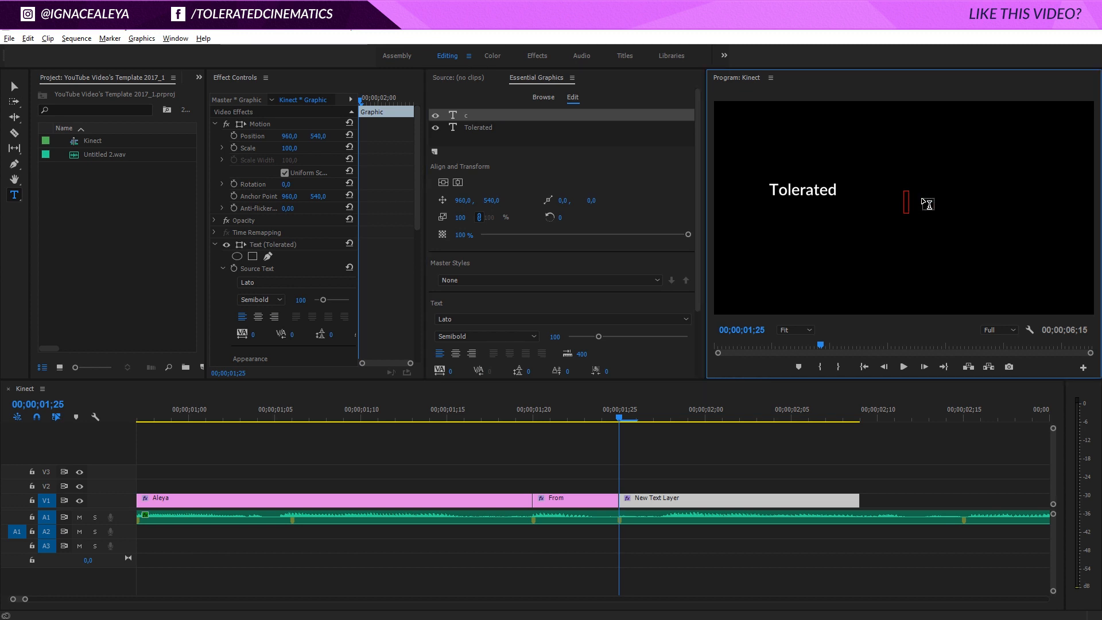
Type the 'cinematics' and 'Com' text layers and shrink com to 80 percent.
{"action": "type", "text": "inematics"}
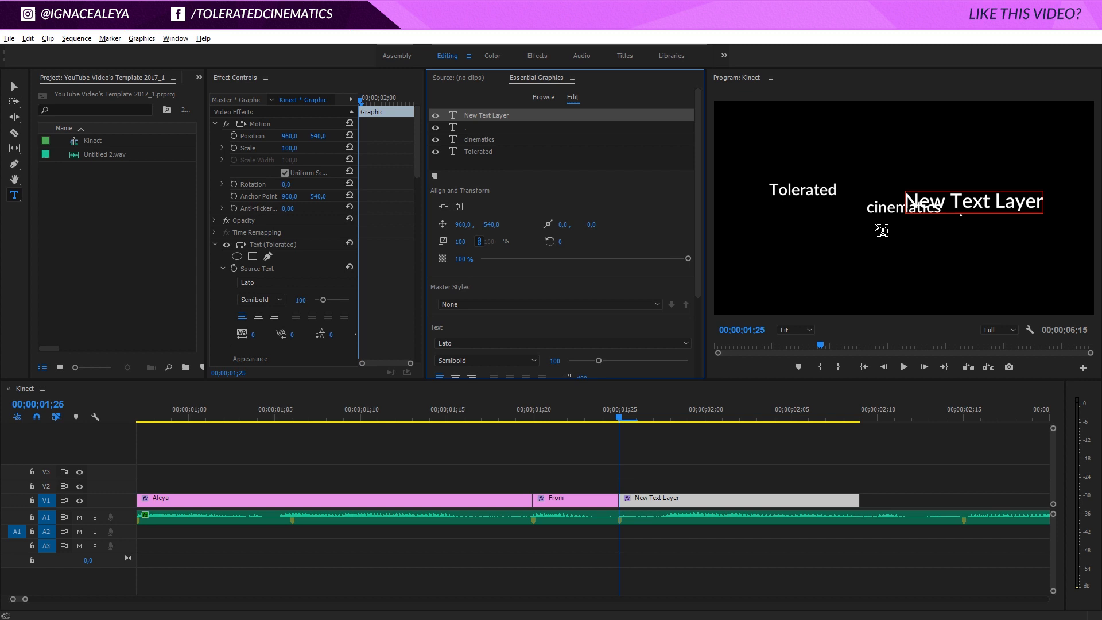
{"action": "type", "text": "Com"}
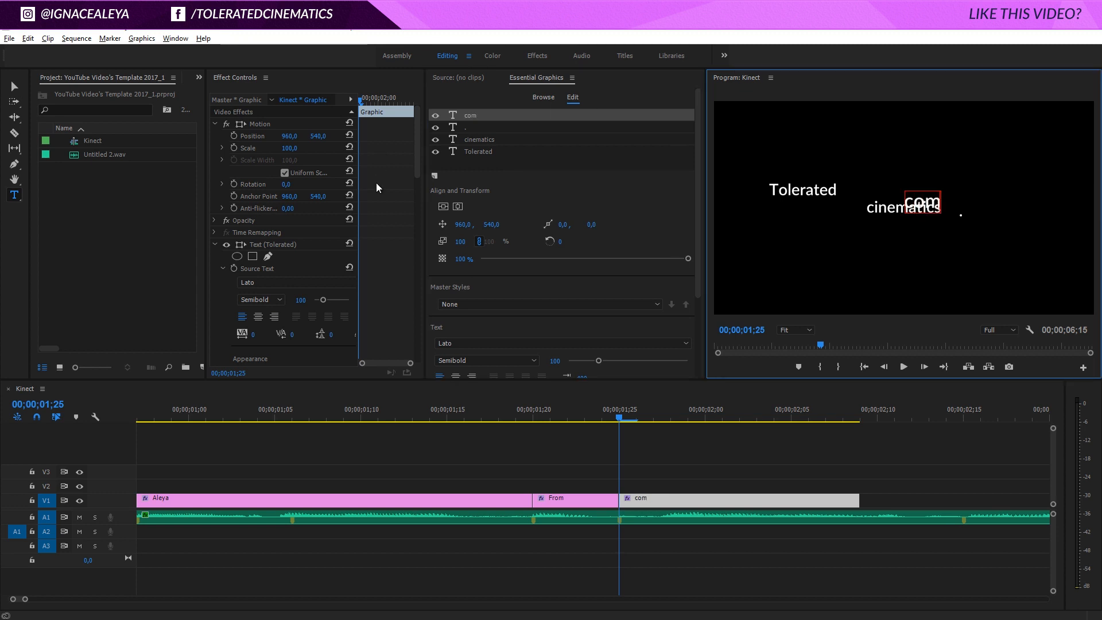
{"action": "left_click_drag", "start_coordinate": [478, 259], "coordinate": [463, 258]}
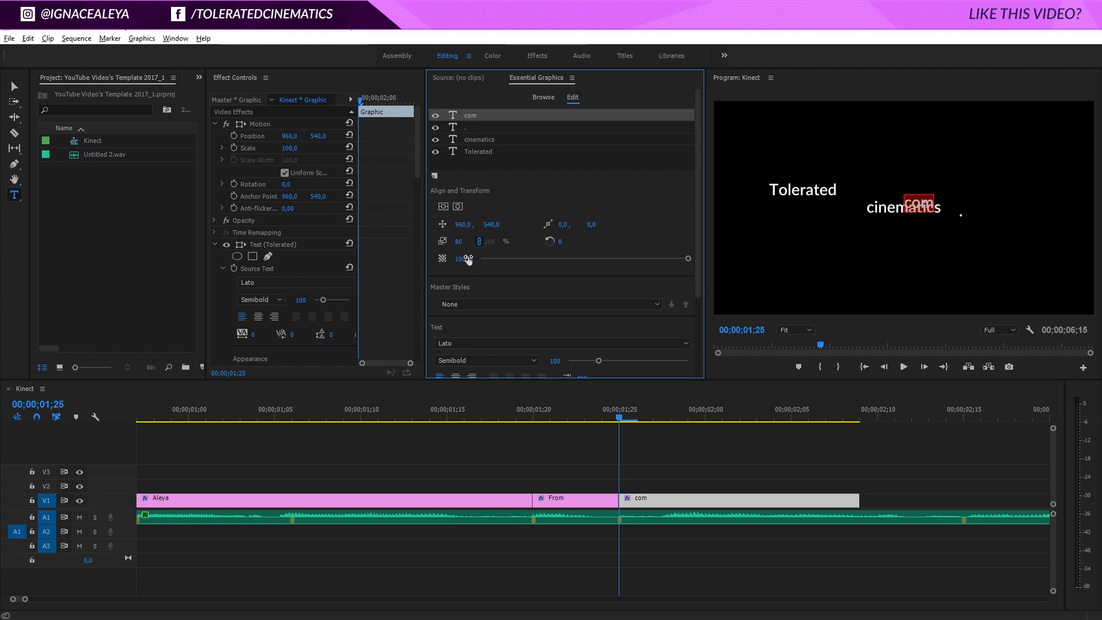
Select the cinematics layer and edit its position to line up with com.
{"action": "left_click", "coordinate": [493, 127]}
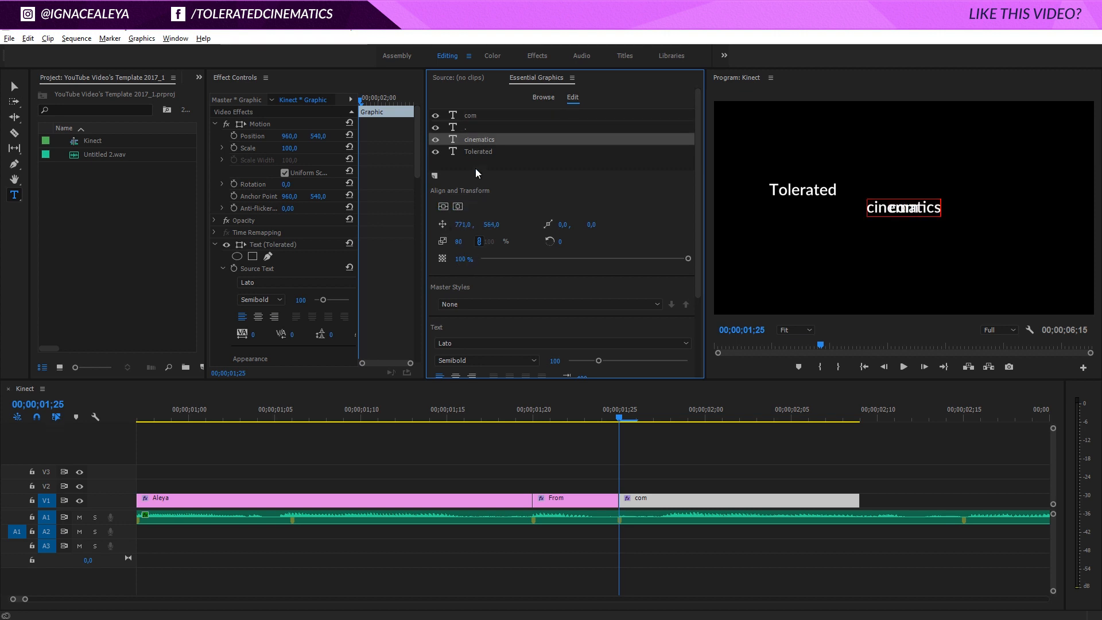
{"action": "left_click", "coordinate": [478, 151]}
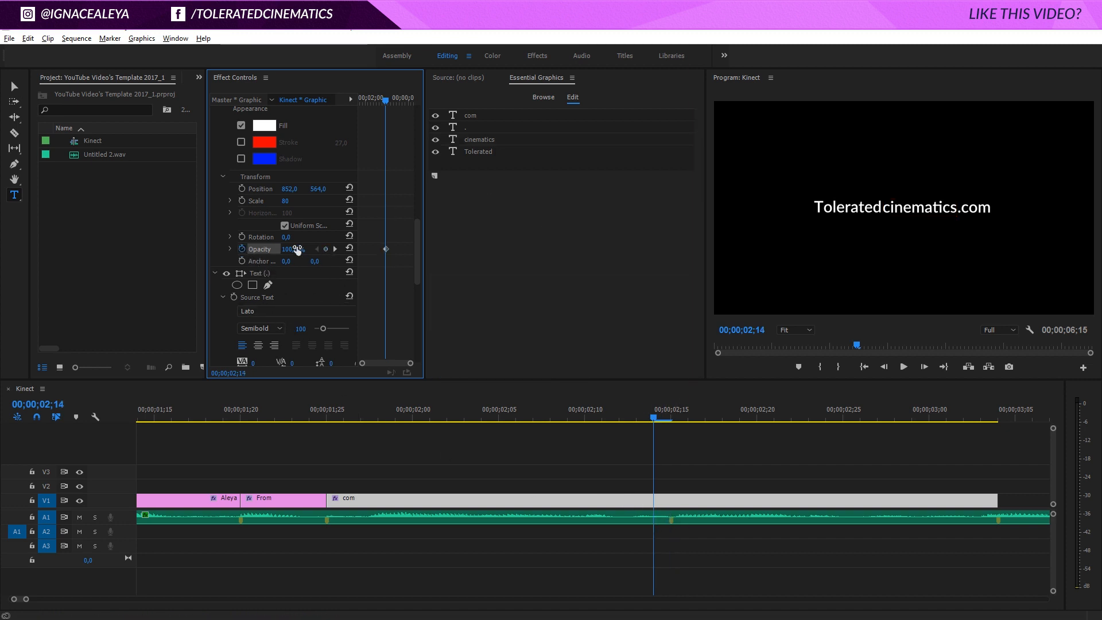
Add an opacity keyframe, select the com layer to check its white Lato styling, and zoom the timeline out.
{"action": "left_click", "coordinate": [378, 418]}
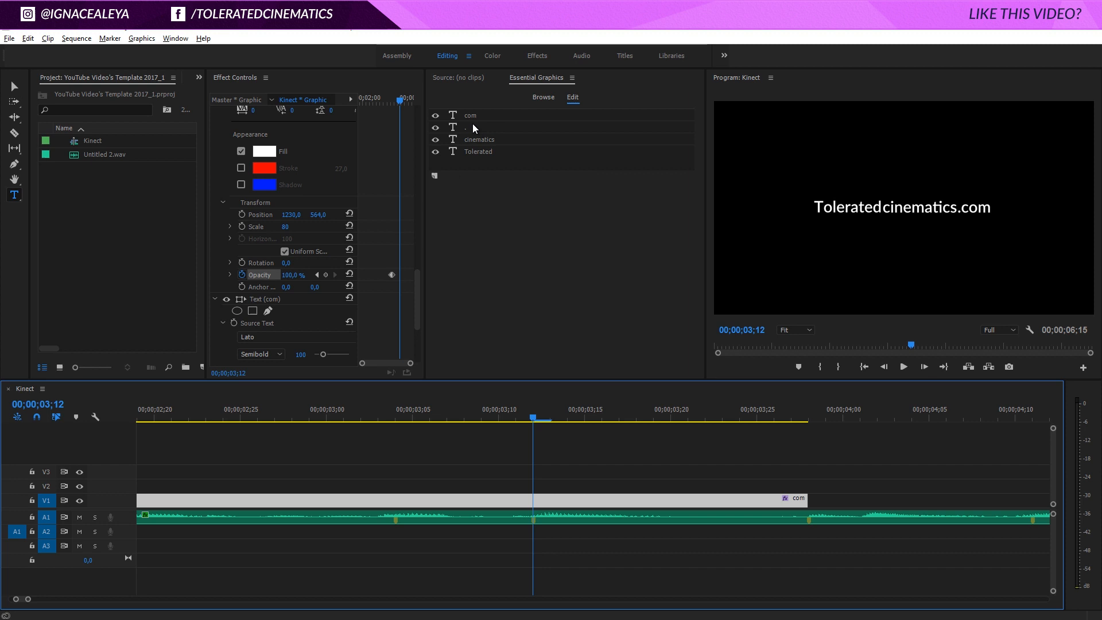
{"action": "left_click", "coordinate": [469, 115]}
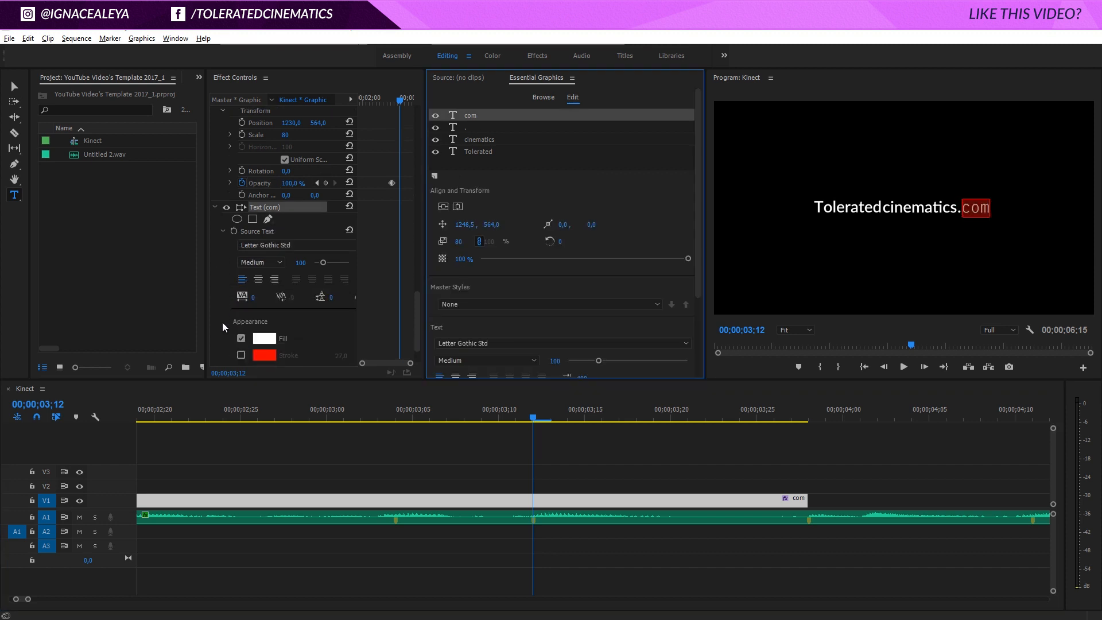
{"action": "left_click", "coordinate": [266, 245]}
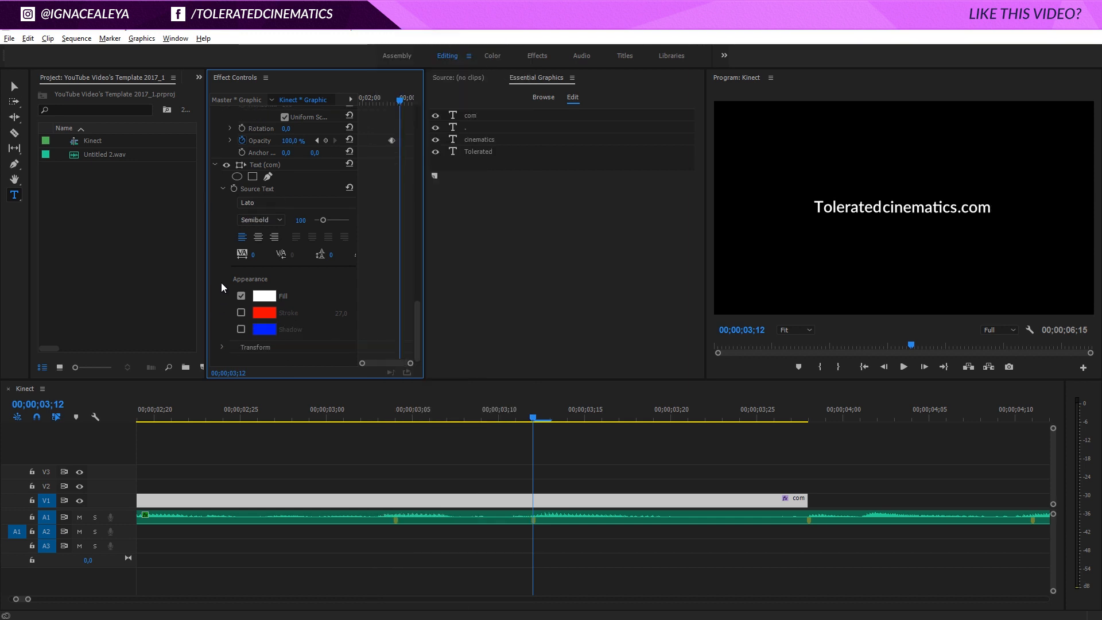
{"action": "scroll", "scroll_direction": "down", "scroll_amount": 3}
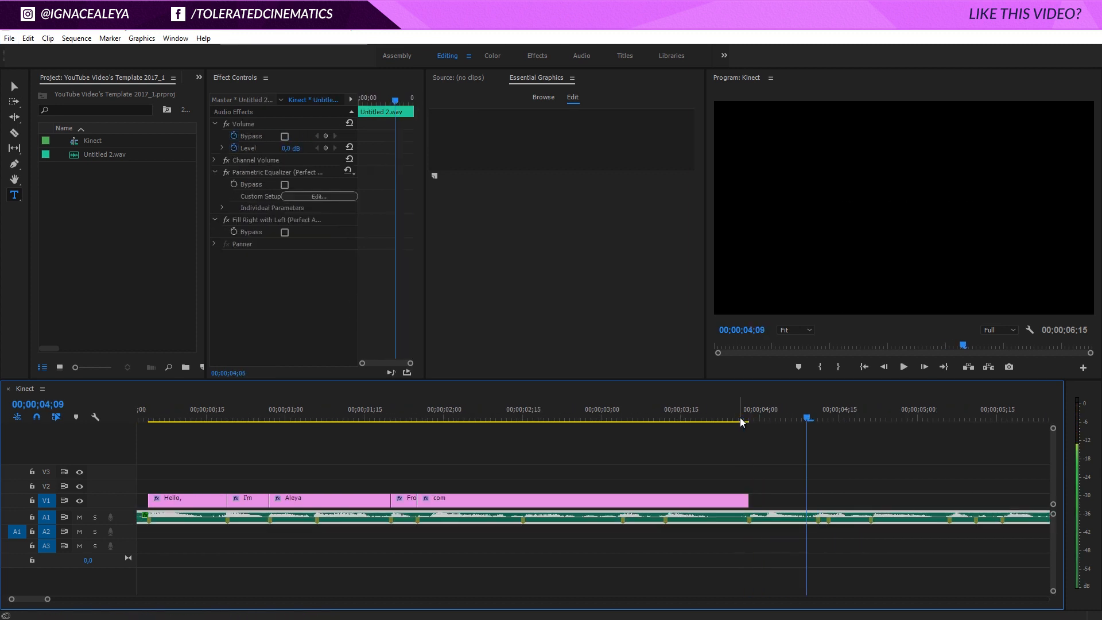
Select the 'Today' title clip and centre the word in the frame.
{"action": "left_click", "coordinate": [750, 418]}
{"action": "type", "text": "Today"}
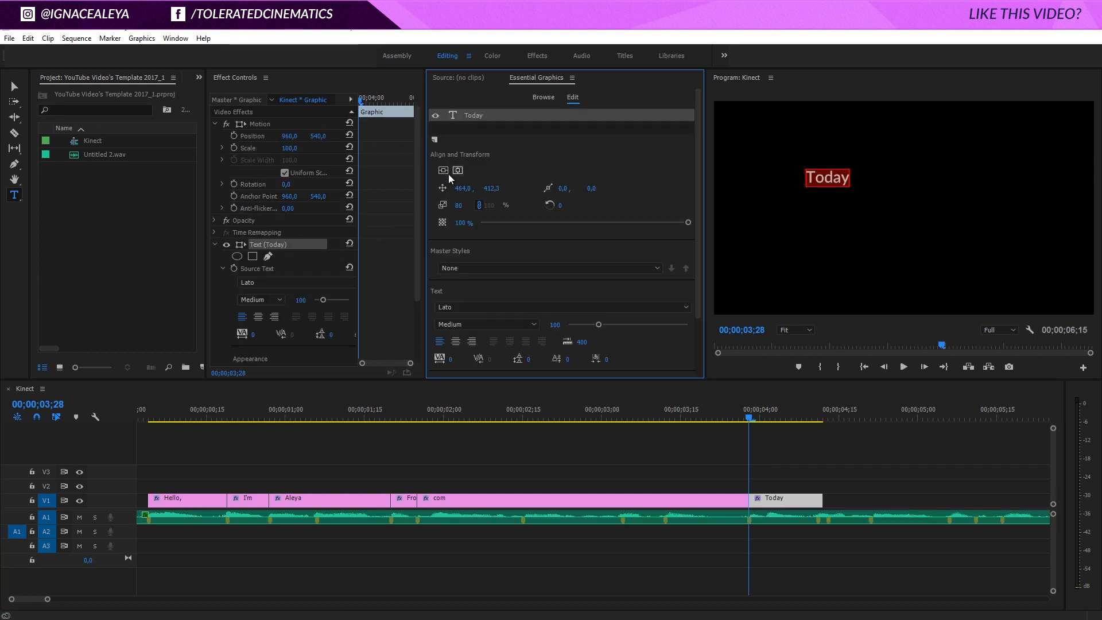
{"action": "left_click_drag", "start_coordinate": [828, 177], "coordinate": [904, 207]}
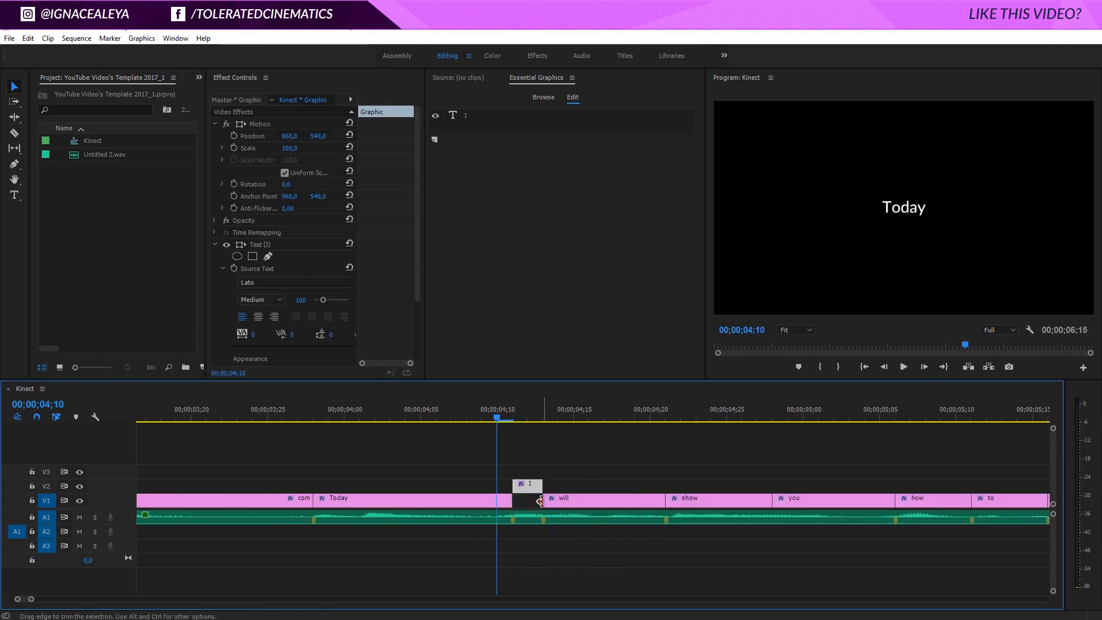
Extend the I title on V2 until show begins and select the you clip.
{"action": "left_click_drag", "start_coordinate": [551, 485], "coordinate": [661, 484]}
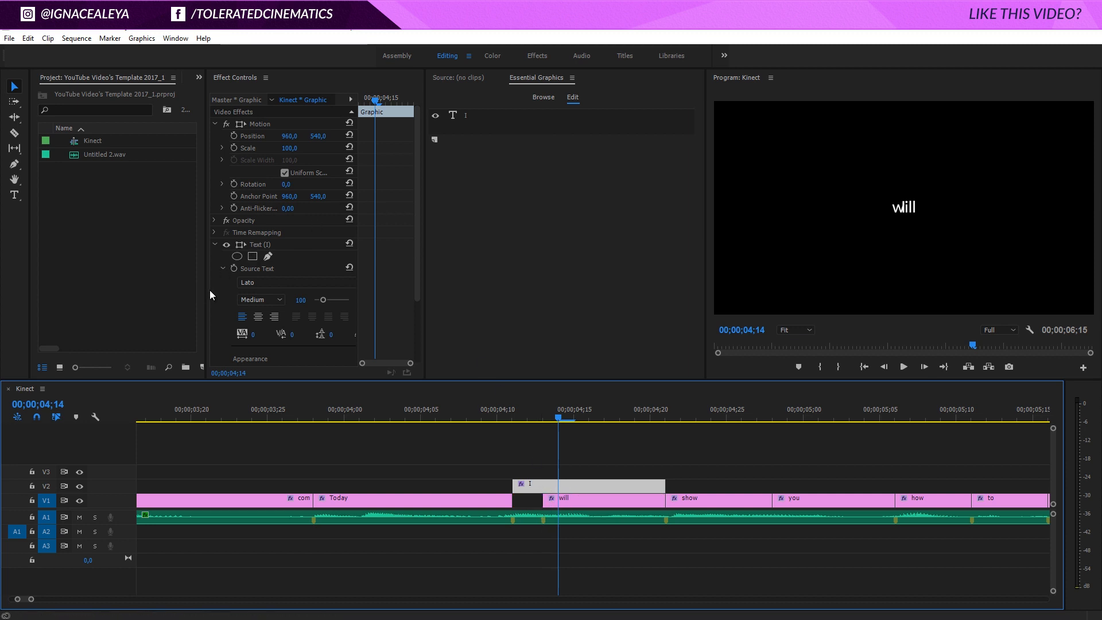
{"action": "scroll", "scroll_direction": "down", "scroll_amount": 3}
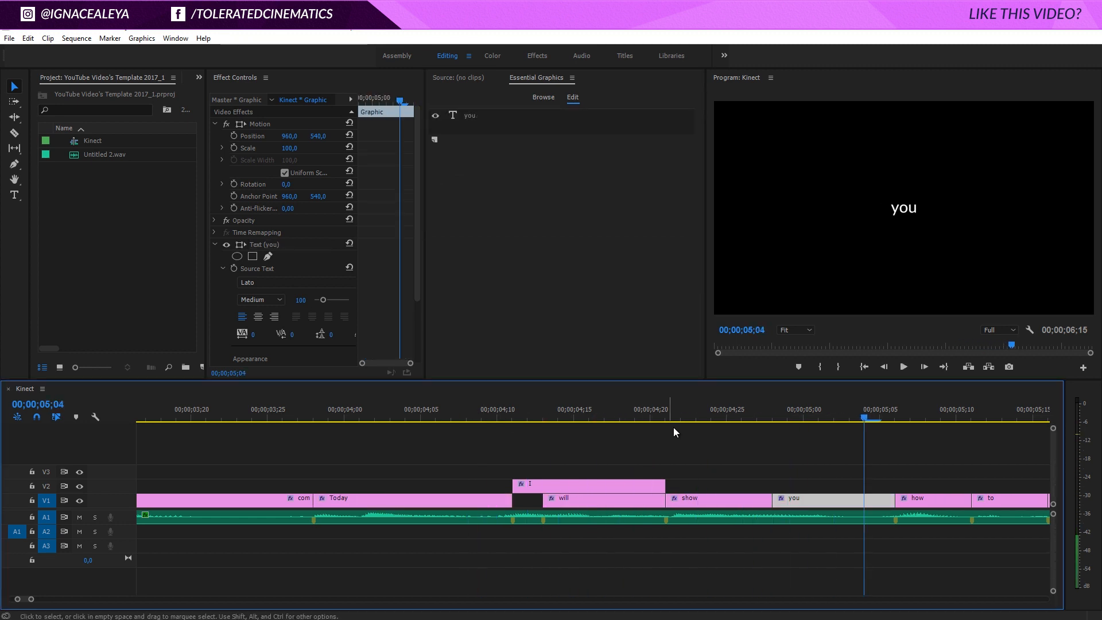
{"action": "left_click", "coordinate": [666, 409]}
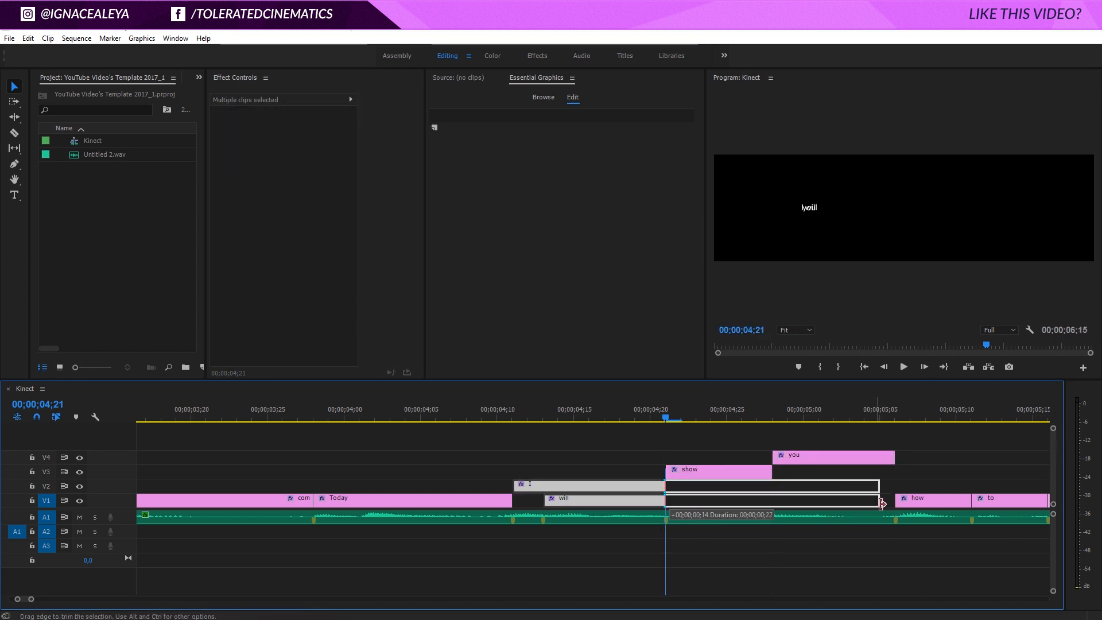
Extend will beneath show and you, then nudge the you word into place after show.
{"action": "left_click_drag", "start_coordinate": [881, 500], "coordinate": [894, 471]}
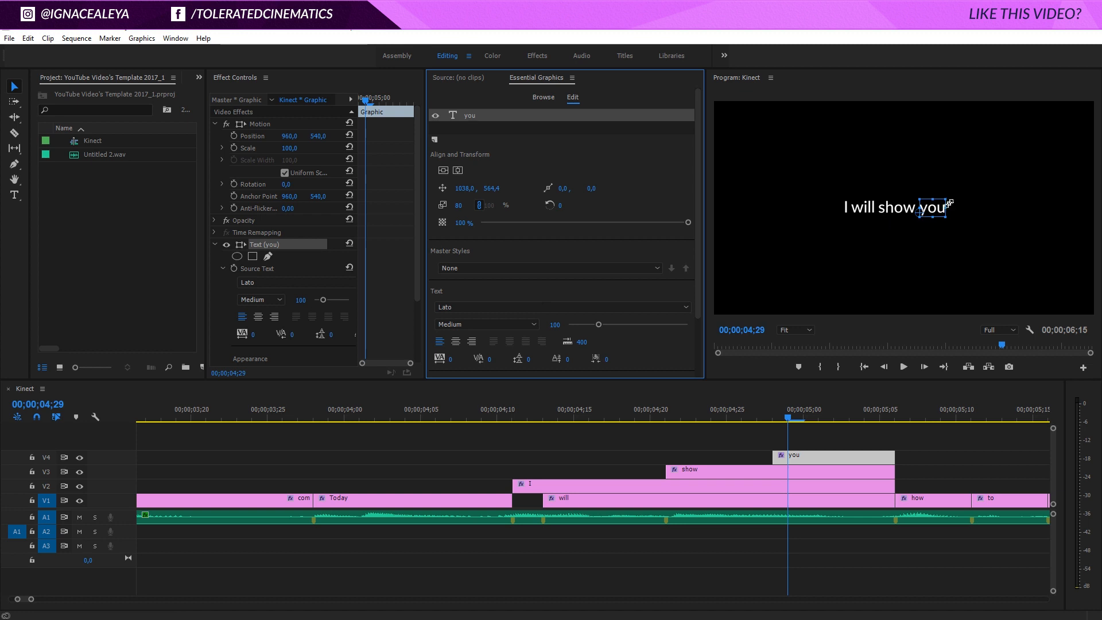
{"action": "mouse_move", "coordinate": [472, 181]}
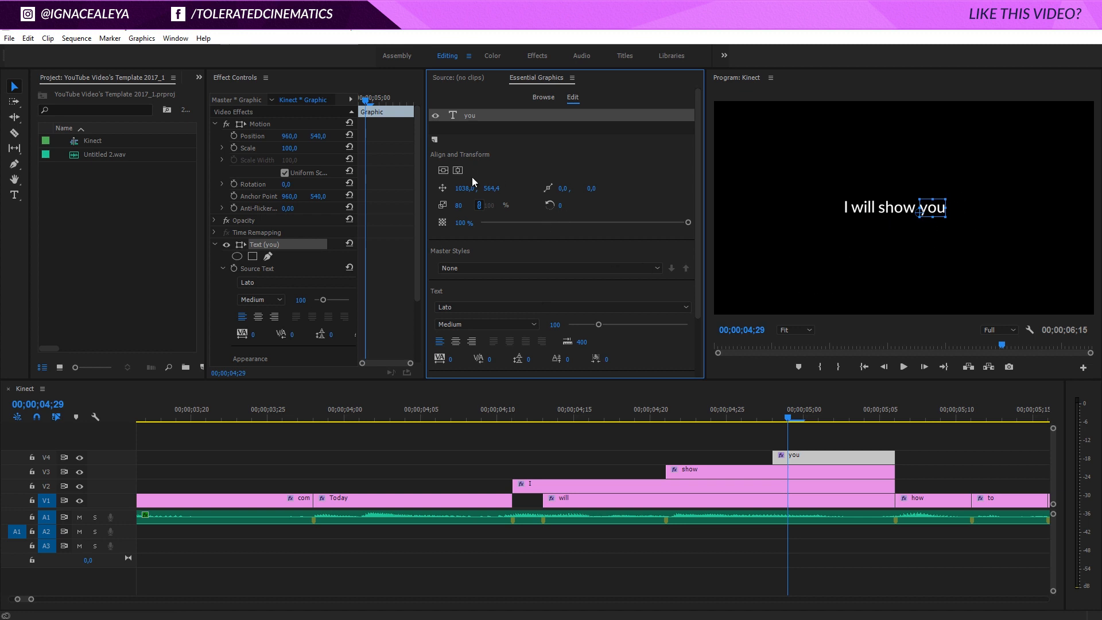
{"action": "left_click_drag", "start_coordinate": [464, 187], "coordinate": [475, 187]}
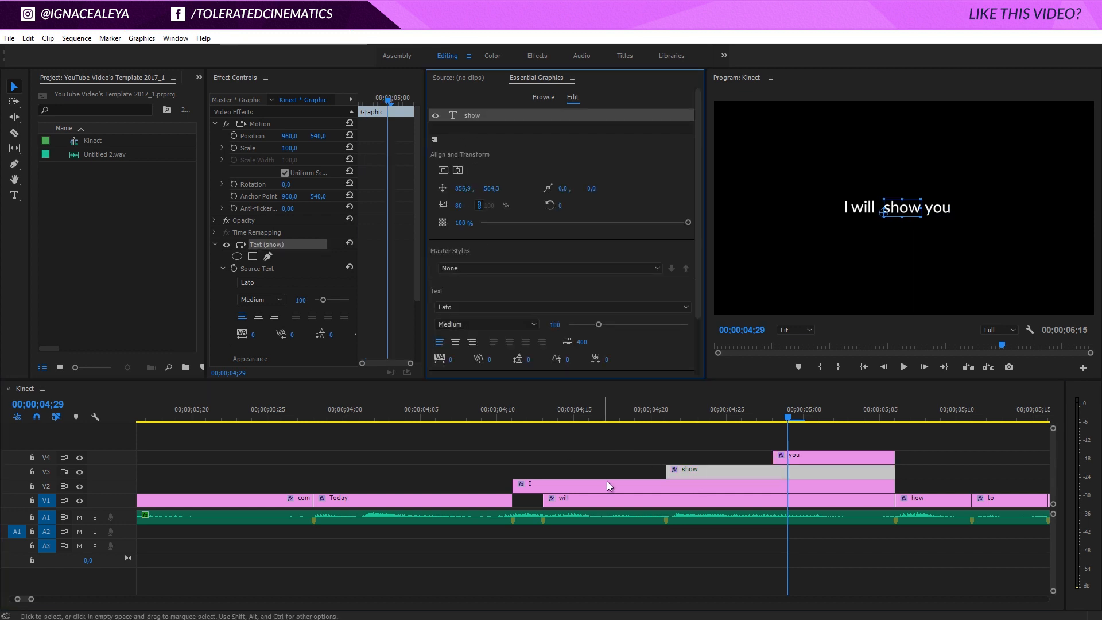
{"action": "left_click", "coordinate": [563, 497]}
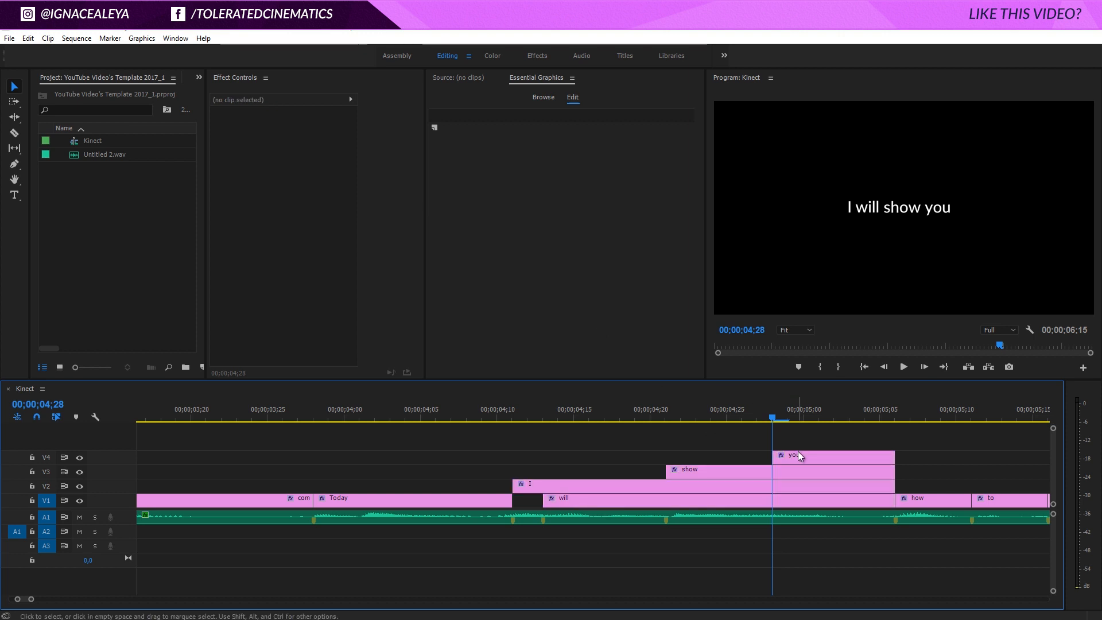
Start Position keyframing on the you title and shift the show word sideways.
{"action": "left_click", "coordinate": [794, 454]}
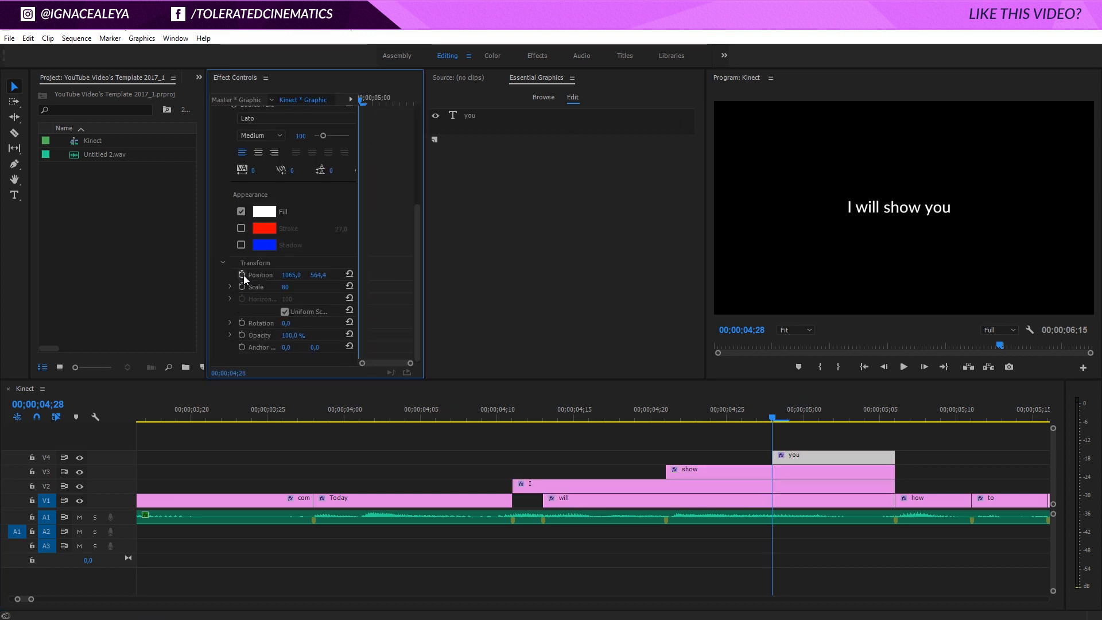
{"action": "left_click", "coordinate": [717, 469]}
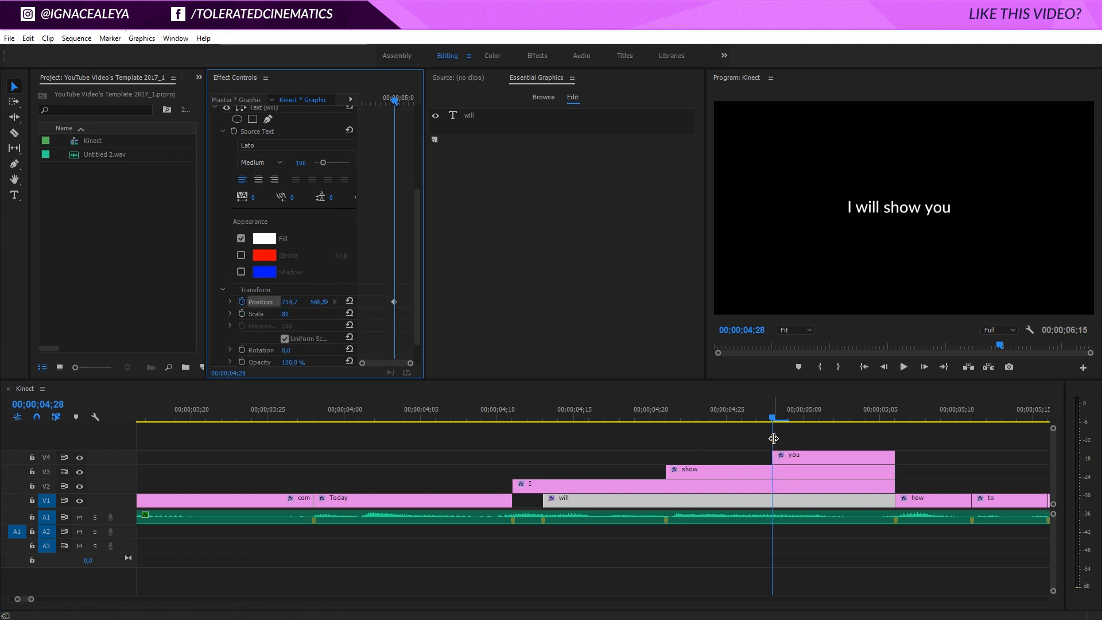
{"action": "mouse_move", "coordinate": [776, 442]}
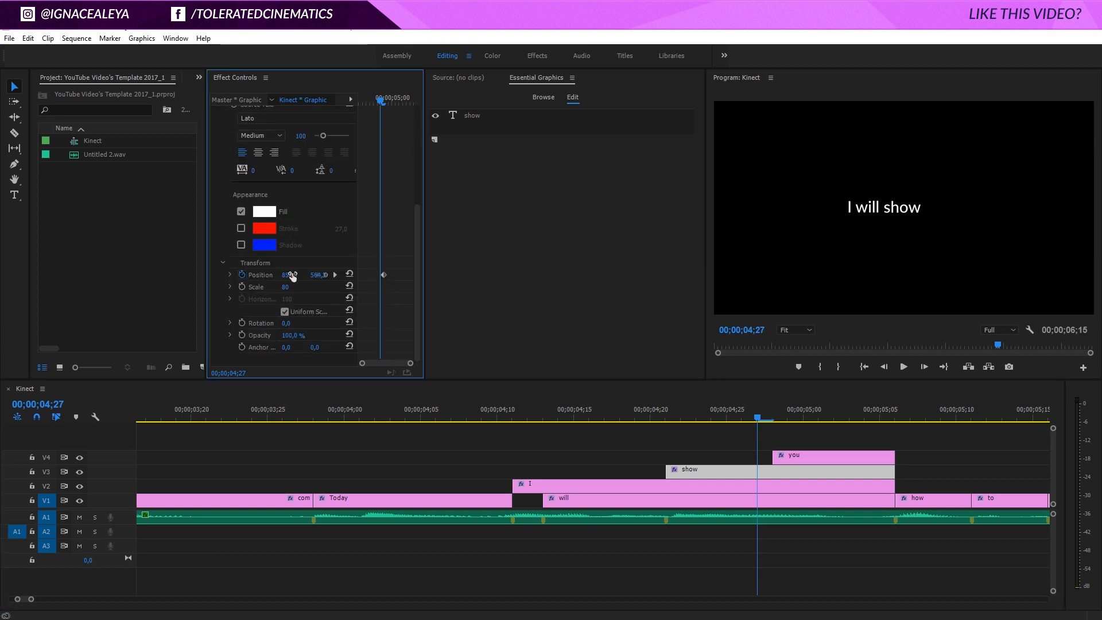
{"action": "left_click_drag", "start_coordinate": [290, 274], "coordinate": [374, 293]}
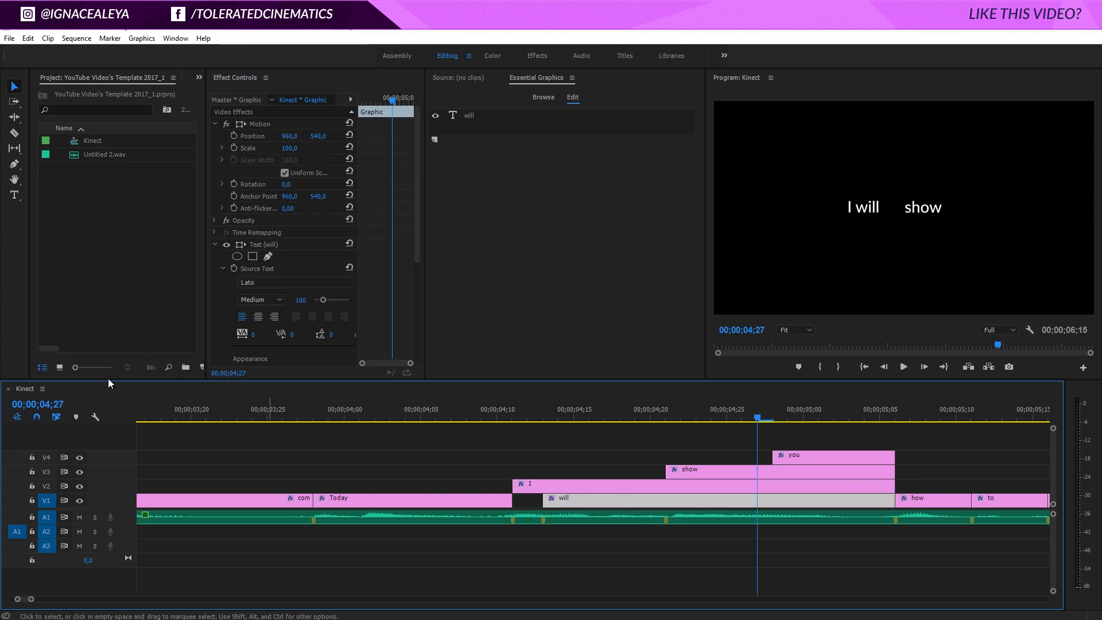
Keyframe the I word's position so it drifts apart from will around 4:20.
{"action": "scroll", "scroll_direction": "down", "scroll_amount": 3}
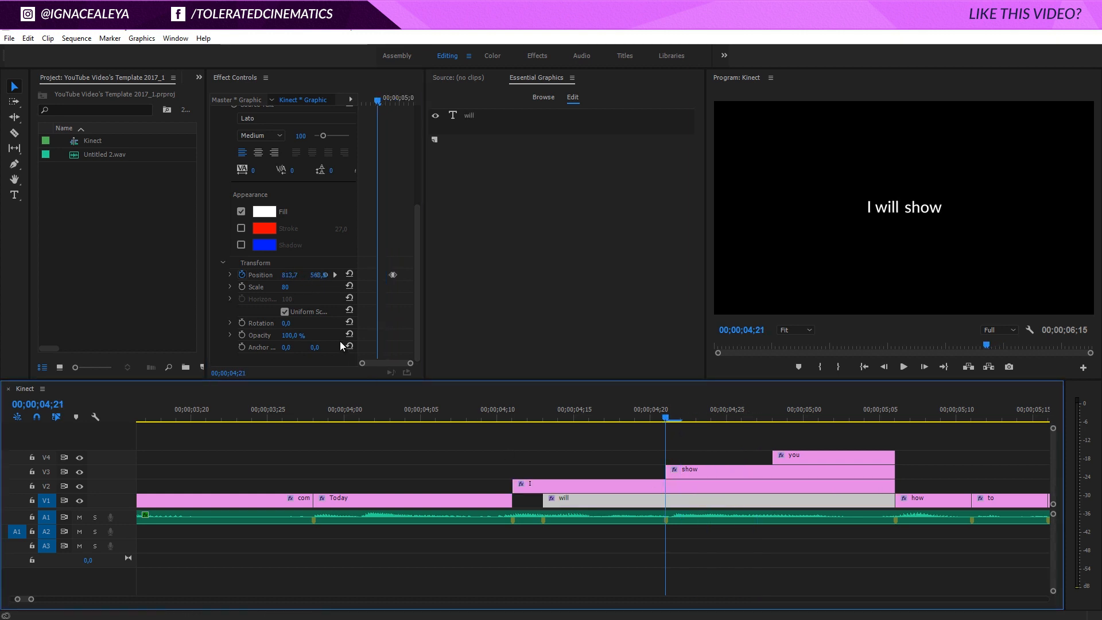
{"action": "mouse_move", "coordinate": [427, 271]}
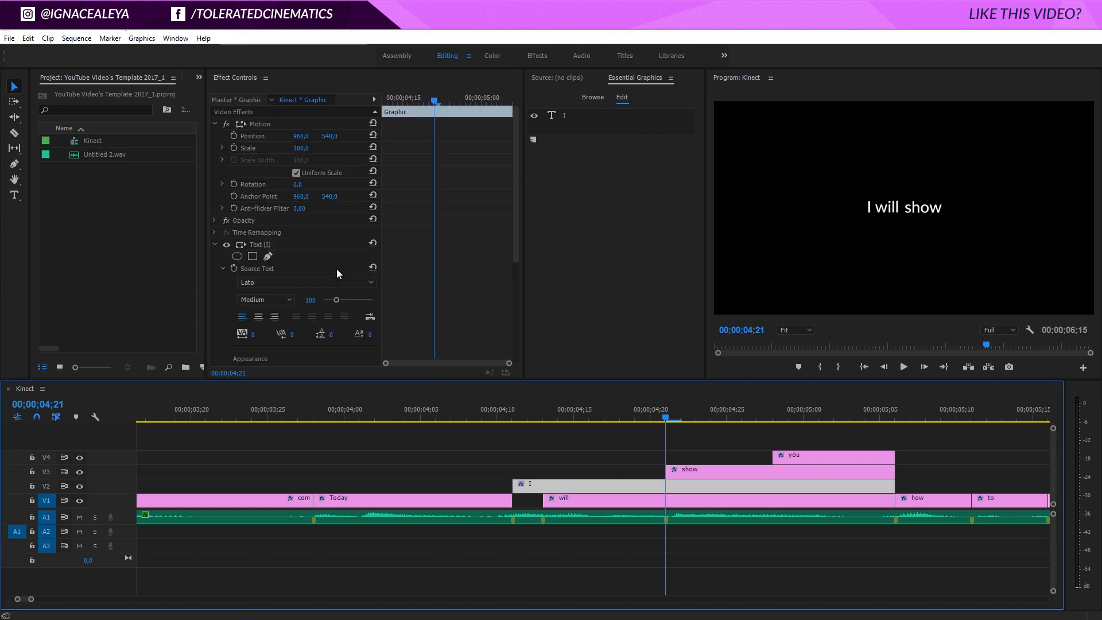
{"action": "scroll", "scroll_direction": "down", "scroll_amount": 3}
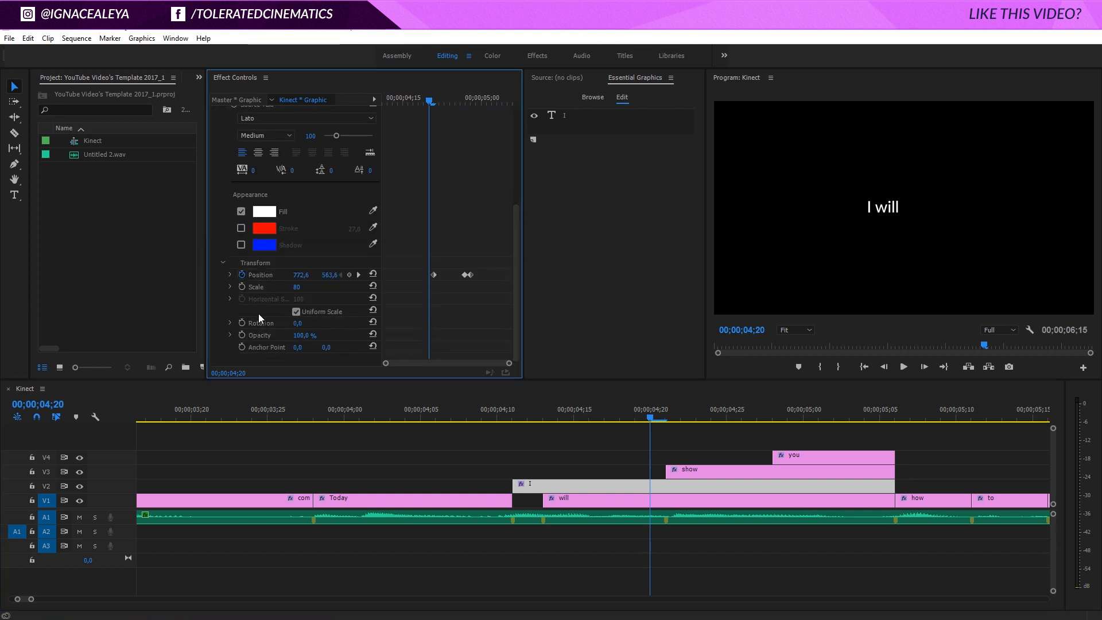
{"action": "left_click_drag", "start_coordinate": [301, 275], "coordinate": [313, 274]}
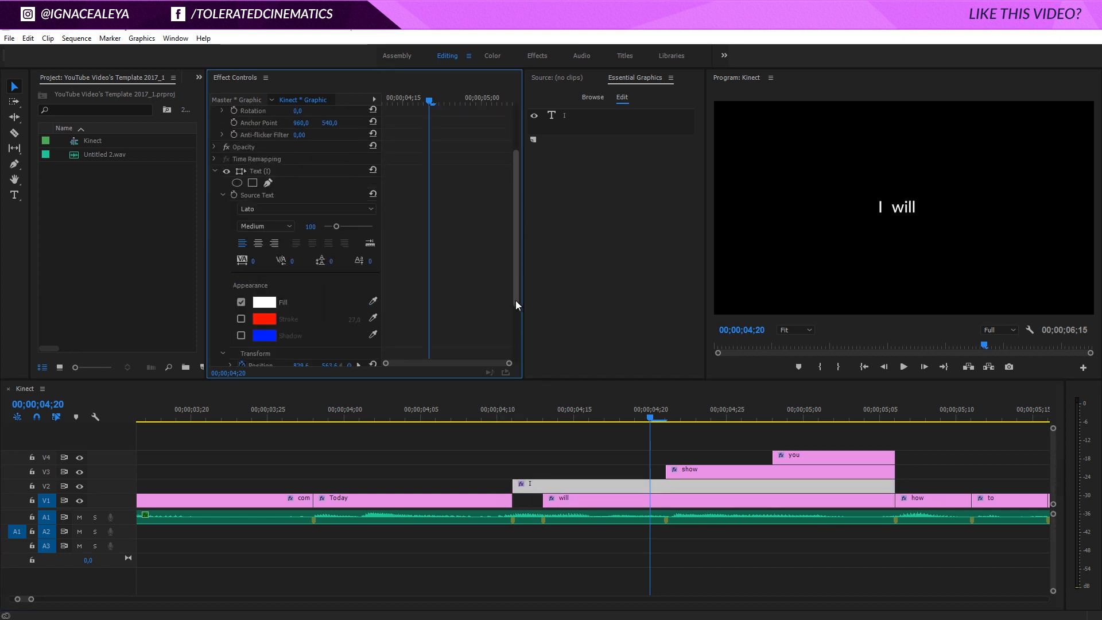
Add a third Position keyframe near the I clip's start, then return to the Today title.
{"action": "scroll", "scroll_direction": "down", "scroll_amount": 3}
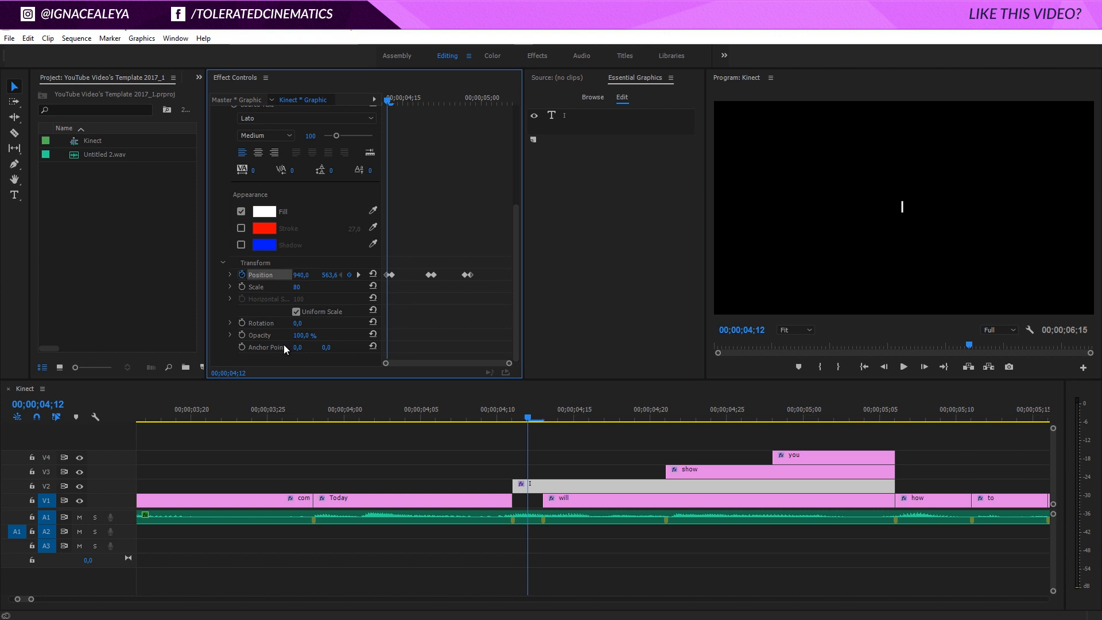
{"action": "left_click", "coordinate": [483, 420]}
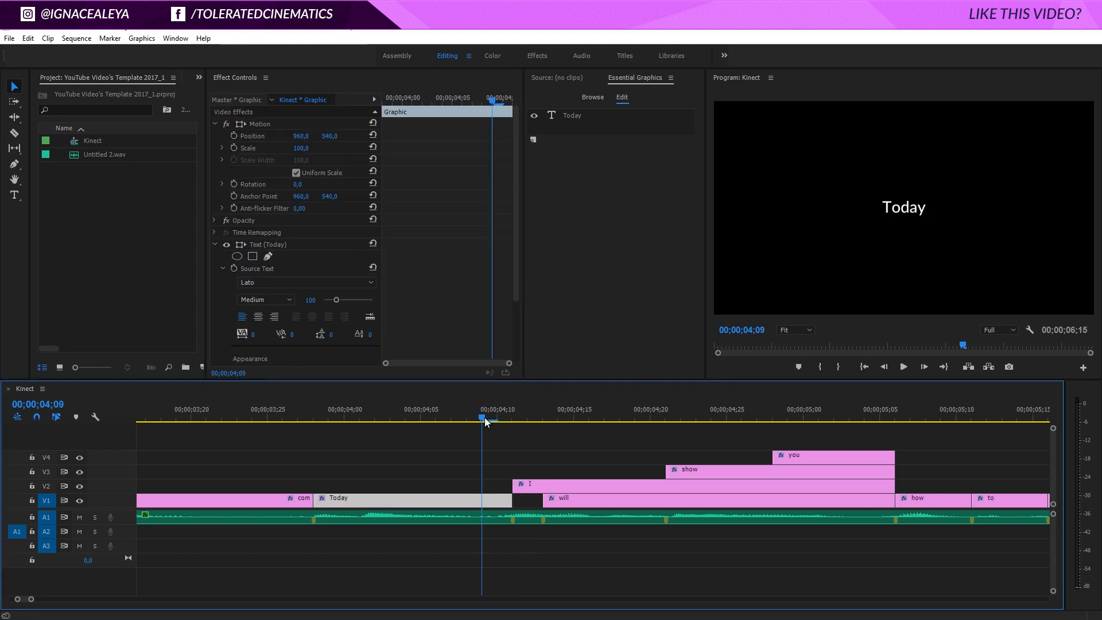